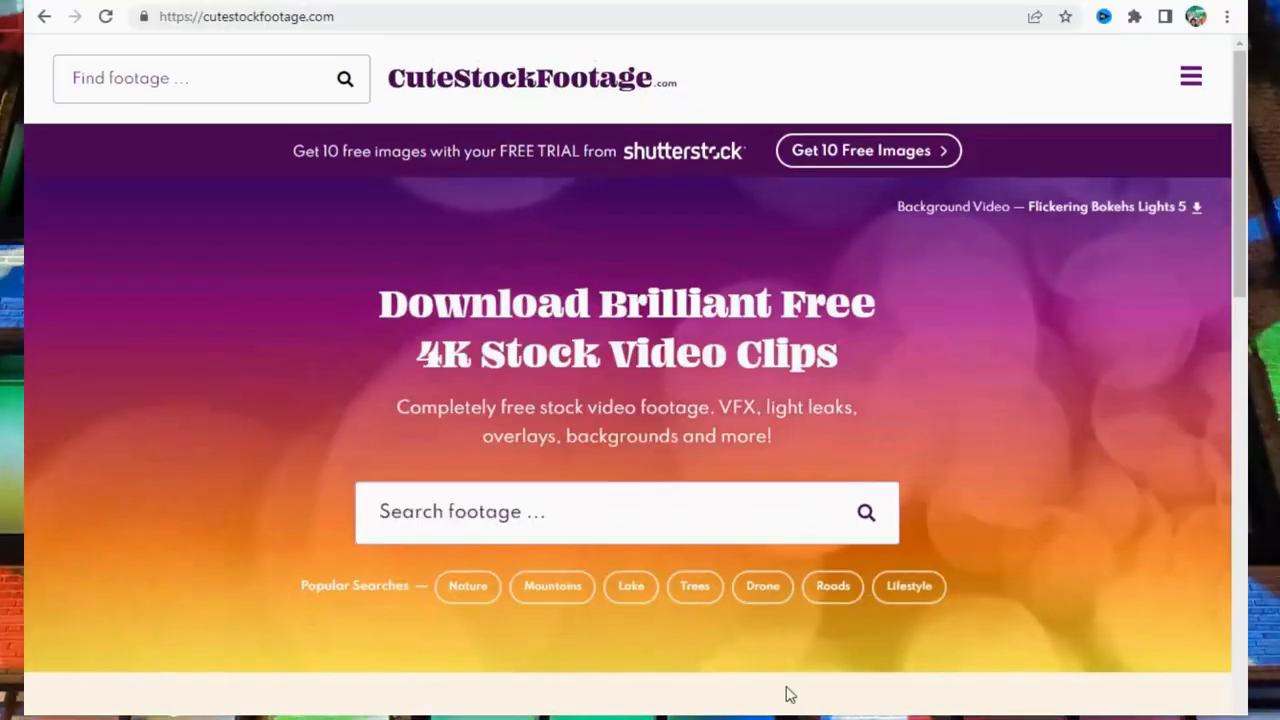
- Scroll the CuteStockFootage homepage past the clip grid and pagination to the Abstract, Aerial and Green Screen tiles
{"action": "scroll", "scroll_direction": "down", "scroll_amount": 3}
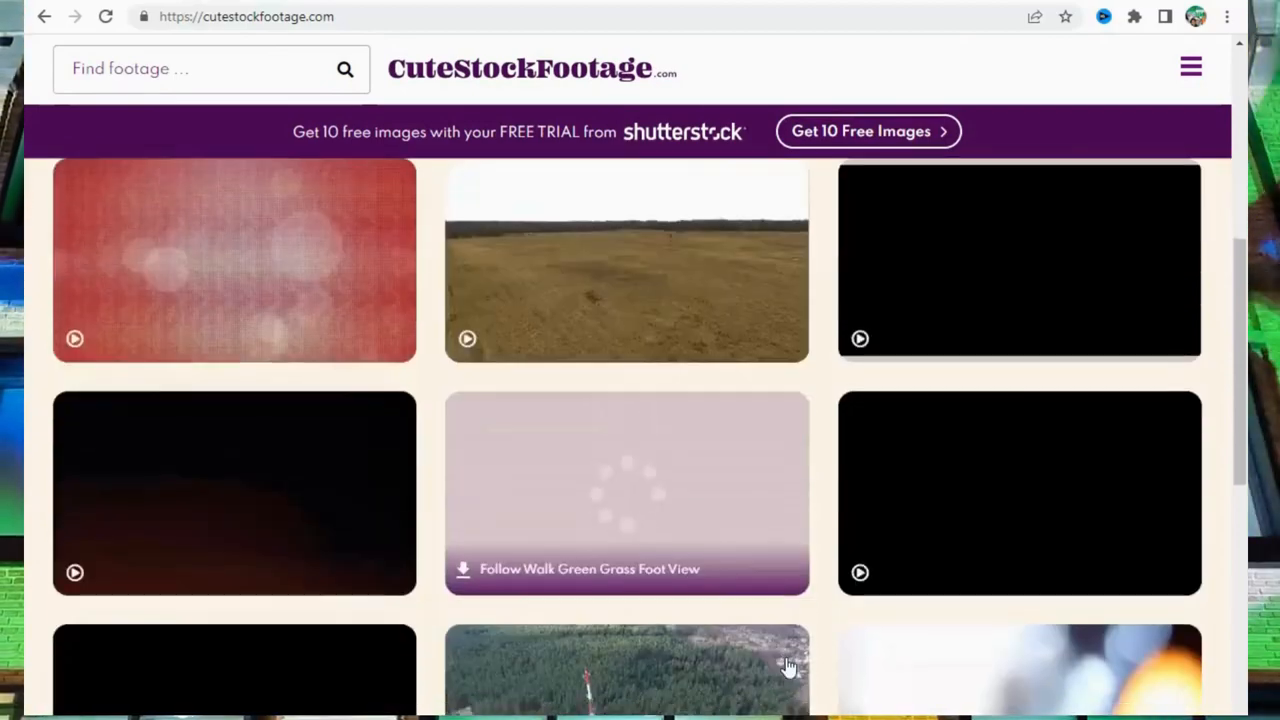
{"action": "scroll", "scroll_direction": "down", "scroll_amount": 3}
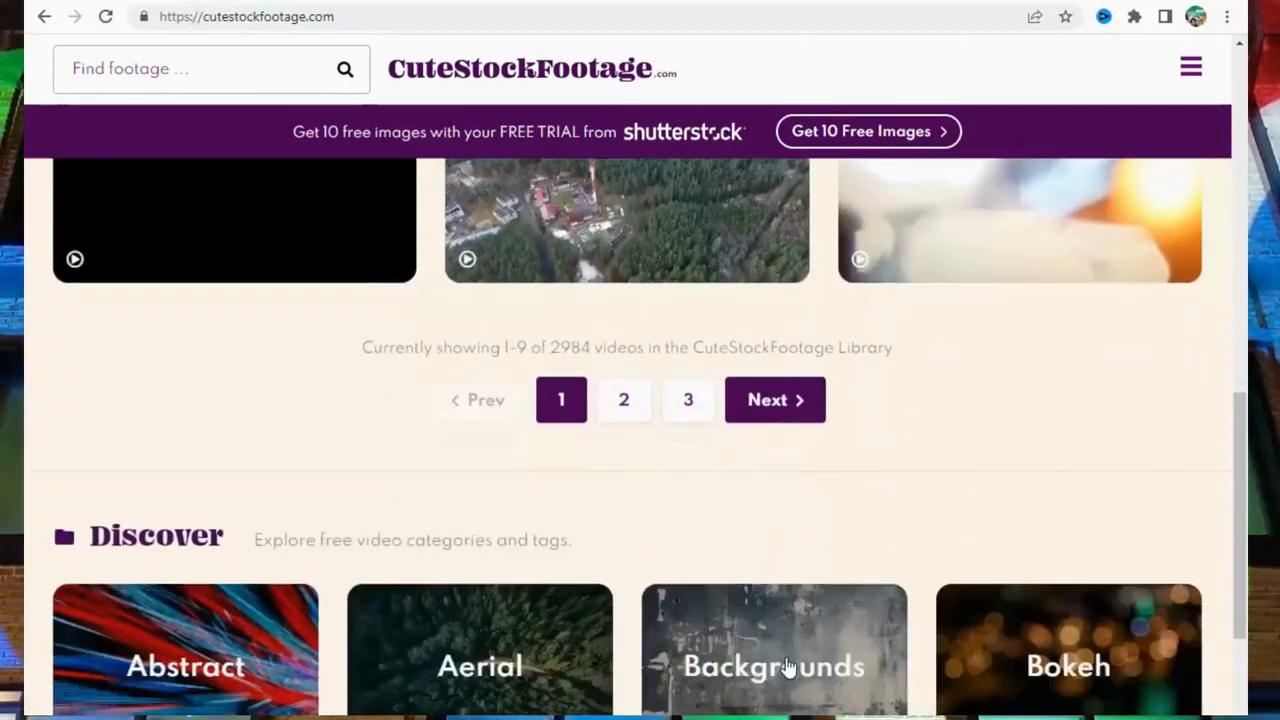
{"action": "scroll", "scroll_direction": "down", "scroll_amount": 3}
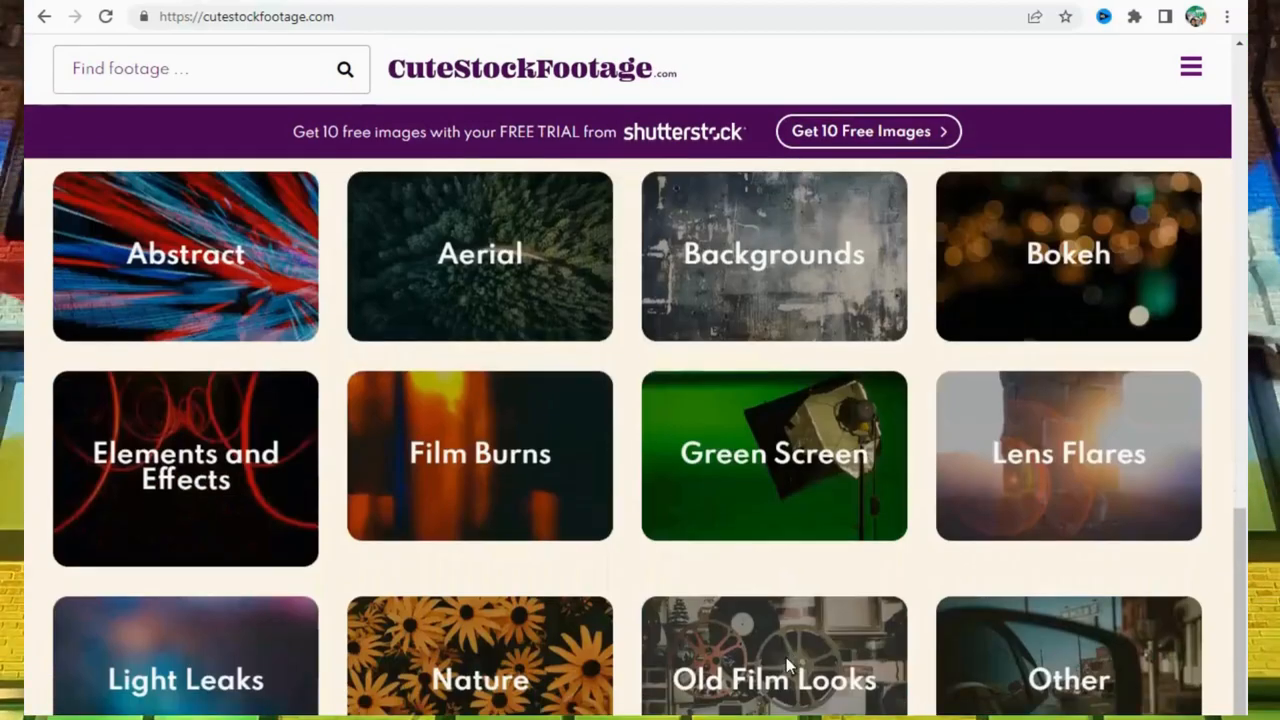
{"action": "scroll", "scroll_direction": "down", "scroll_amount": 3}
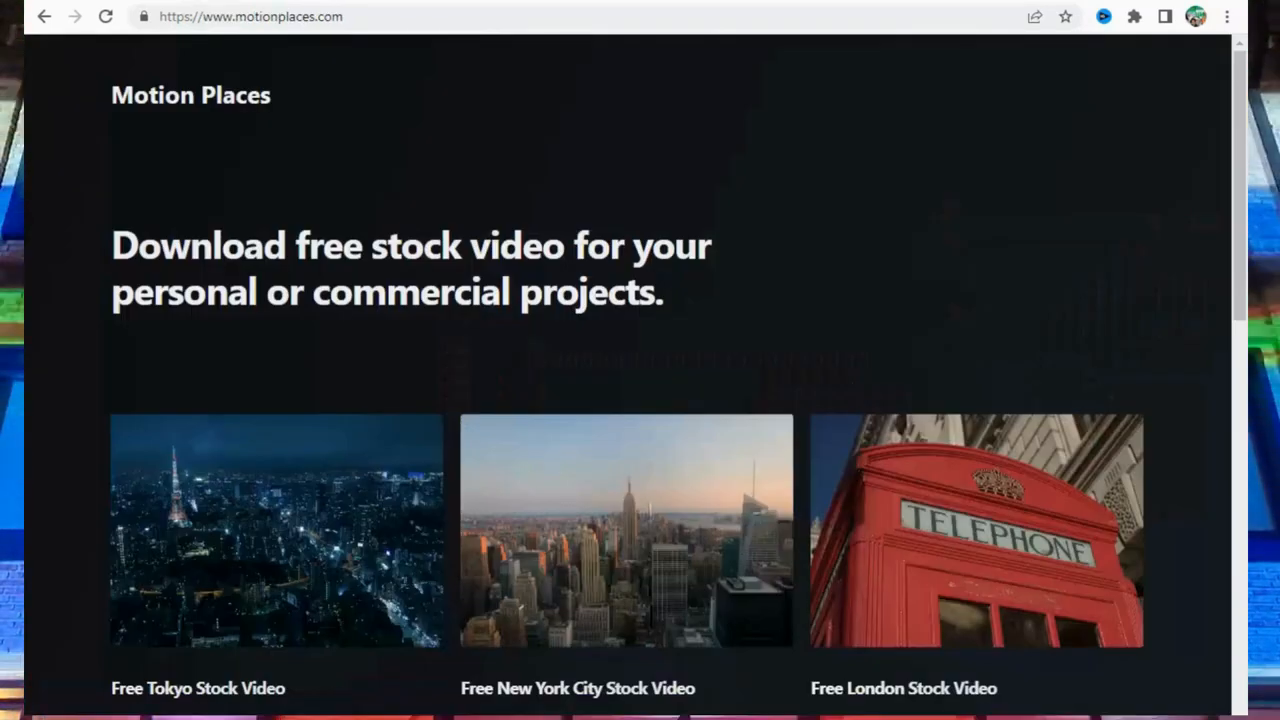
{"action": "mouse_move", "coordinate": [196, 52]}
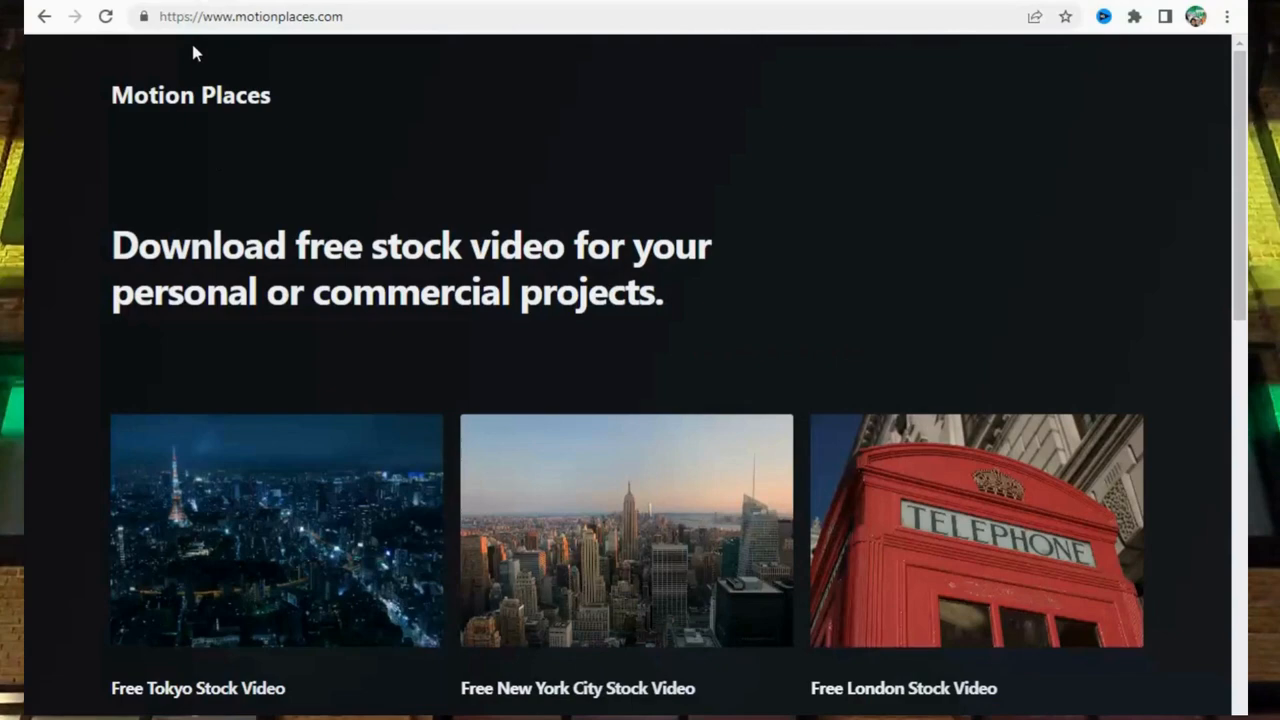
{"action": "mouse_move", "coordinate": [336, 24]}
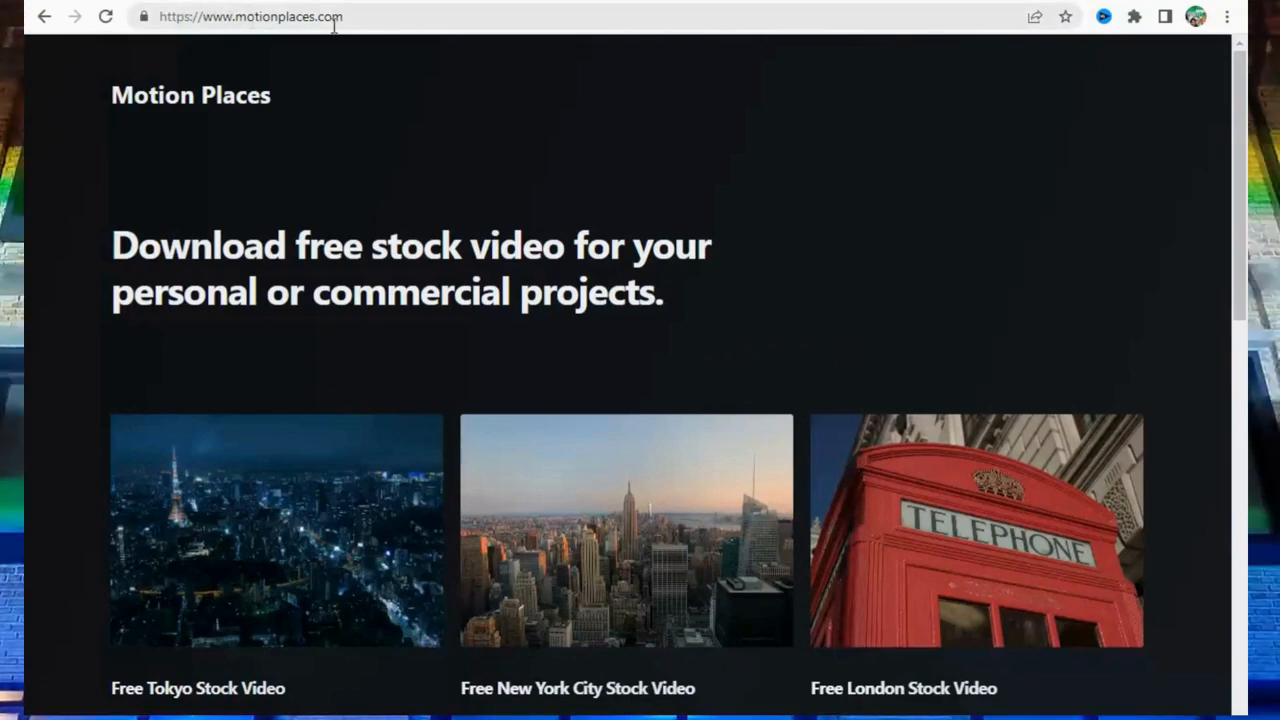
- Scroll Motion Places' free city video collections, then the Free Nature Stock photo grid
{"action": "scroll", "scroll_direction": "down", "scroll_amount": 3}
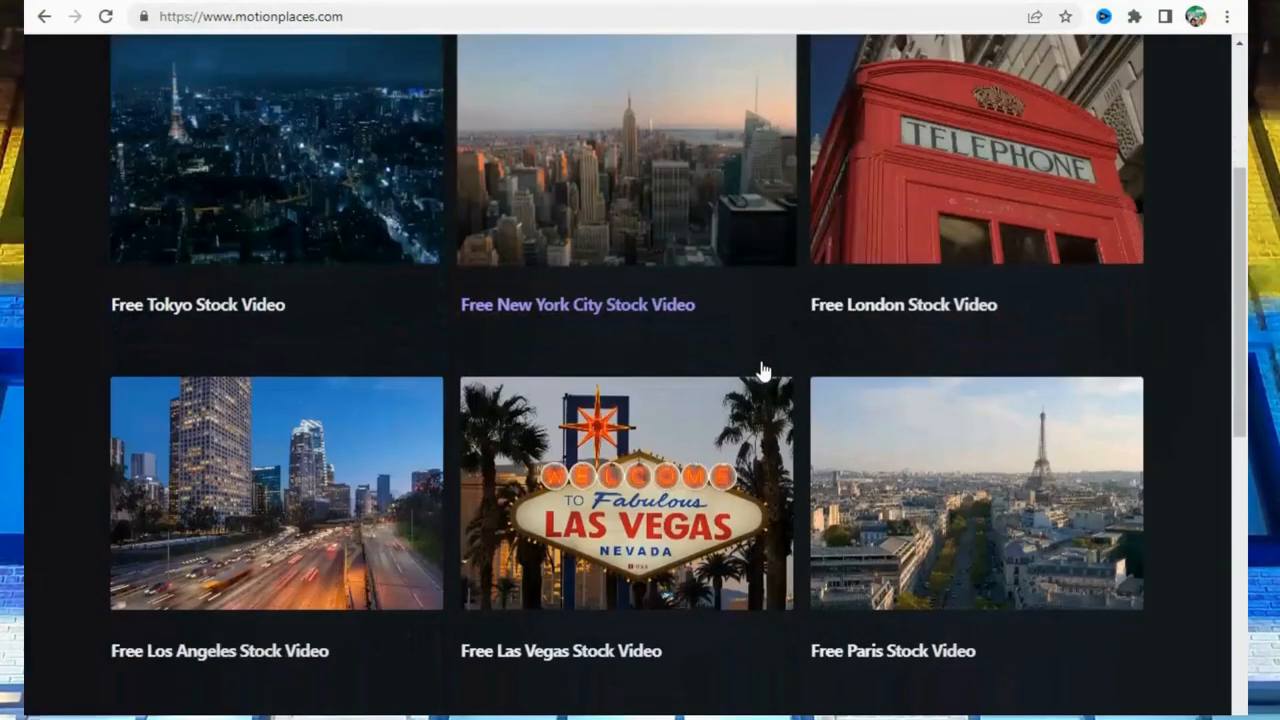
{"action": "scroll", "scroll_direction": "down", "scroll_amount": 3}
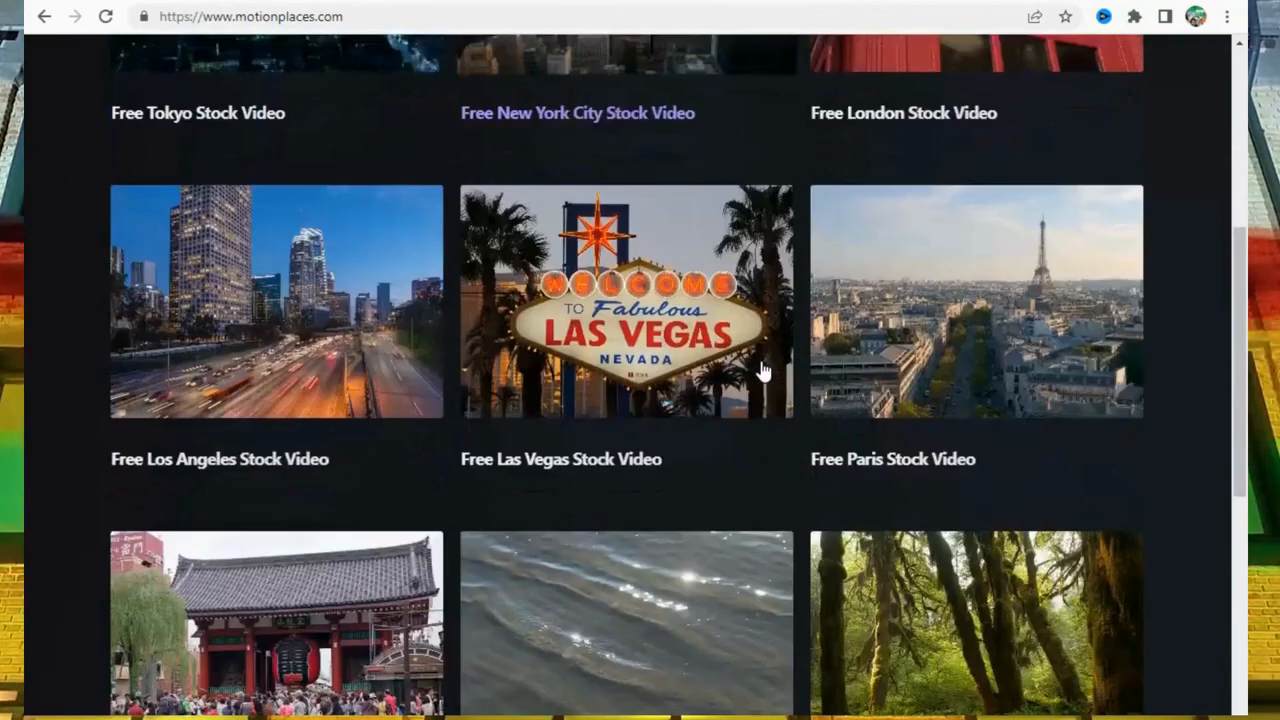
{"action": "scroll", "scroll_direction": "down", "scroll_amount": 3}
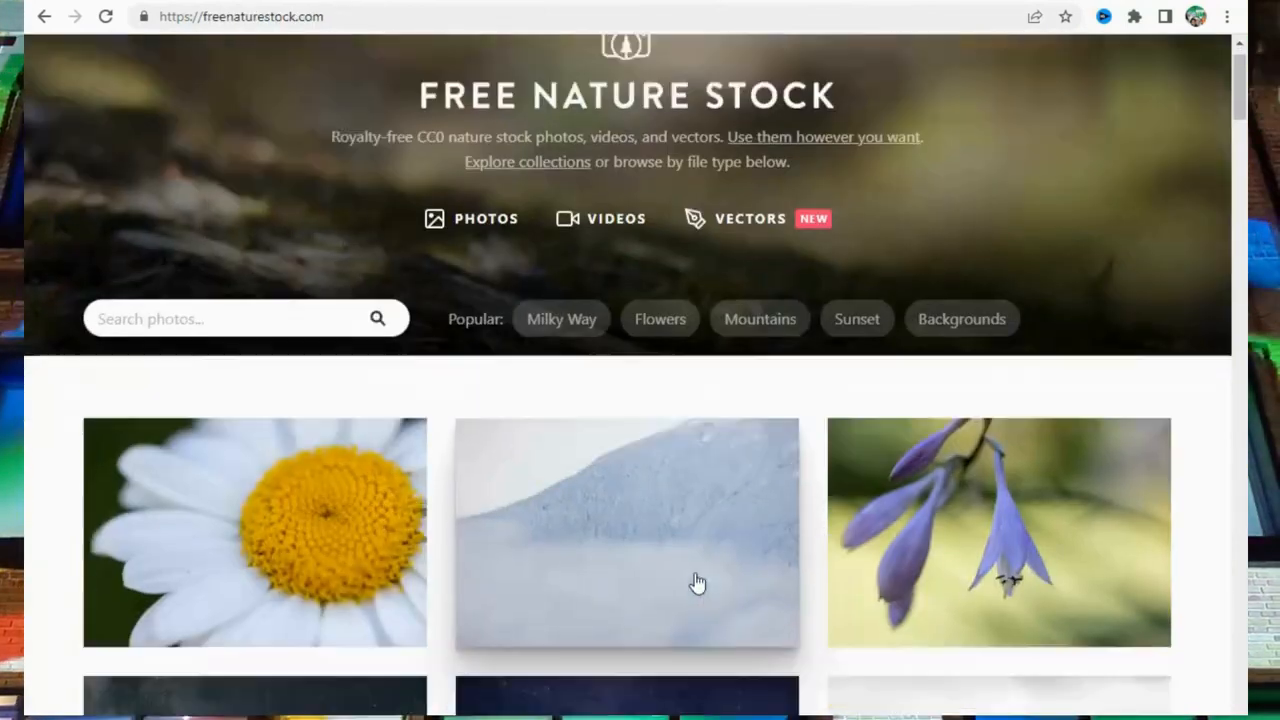
{"action": "scroll", "scroll_direction": "down", "scroll_amount": 3}
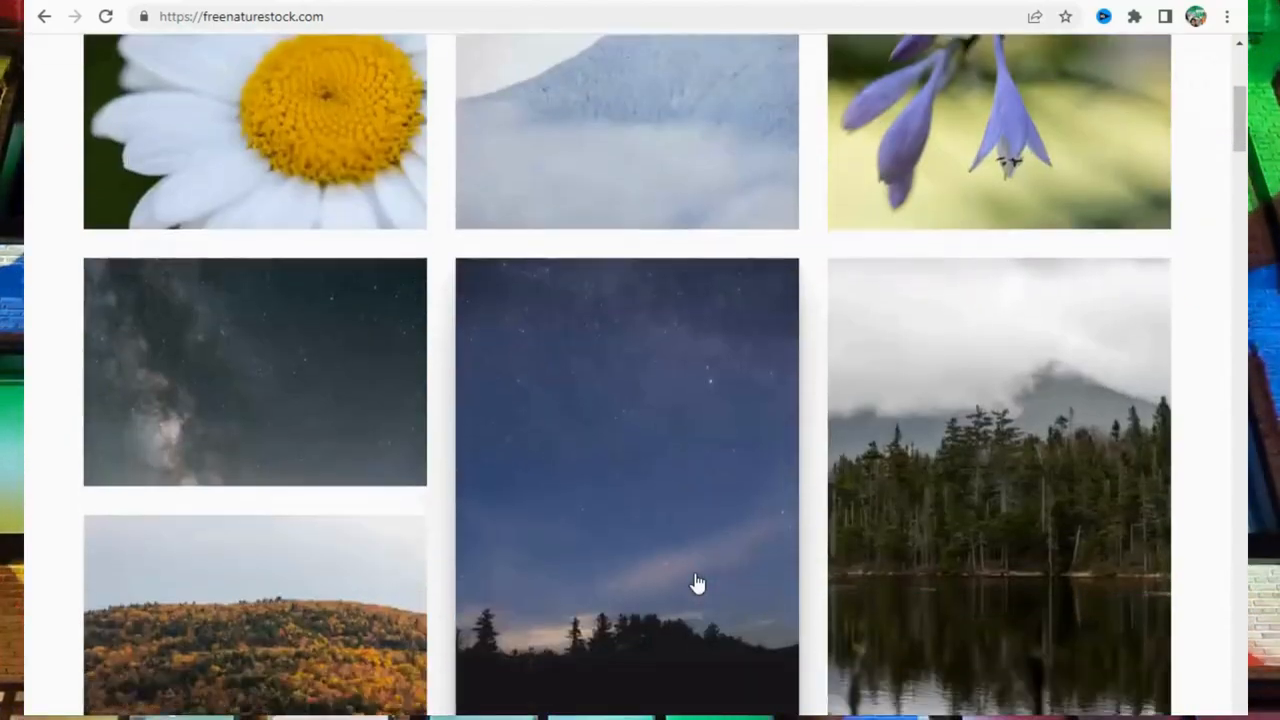
{"action": "scroll", "scroll_direction": "down", "scroll_amount": 3}
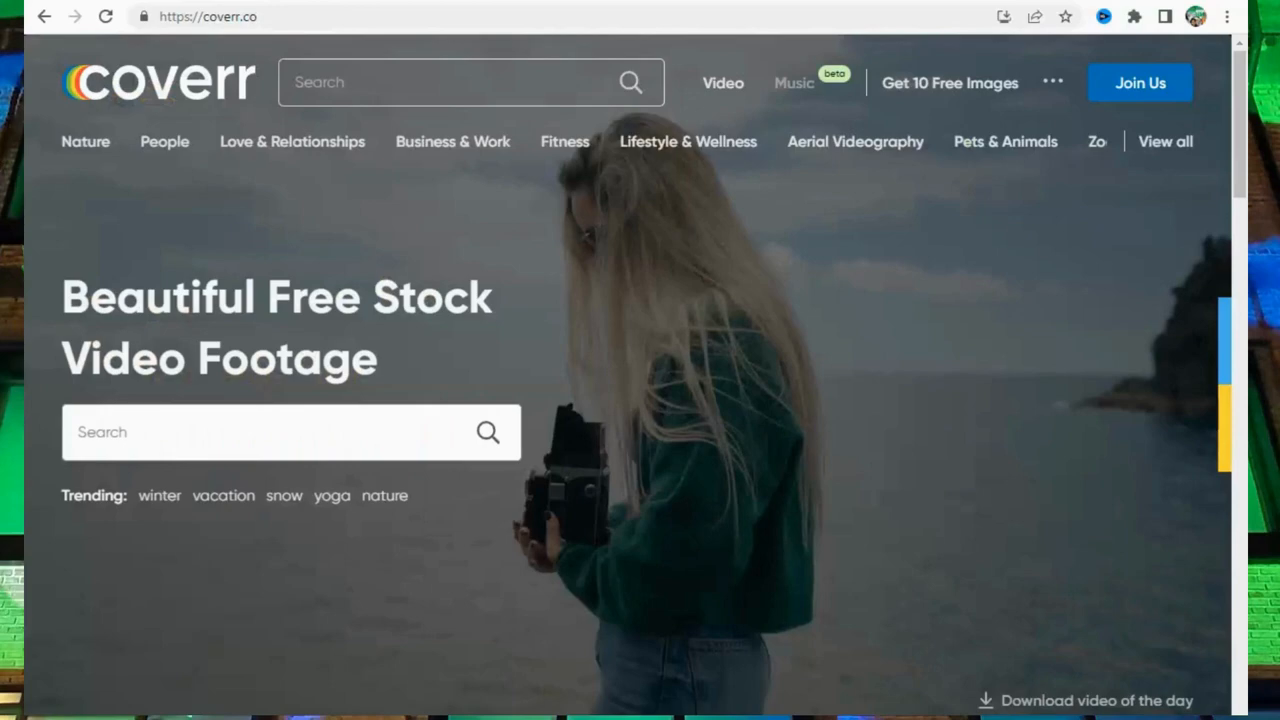
- Scroll Coverr past the hero video to the collection tiles and Free Stock Videos list
{"action": "scroll", "scroll_direction": "down", "scroll_amount": 3}
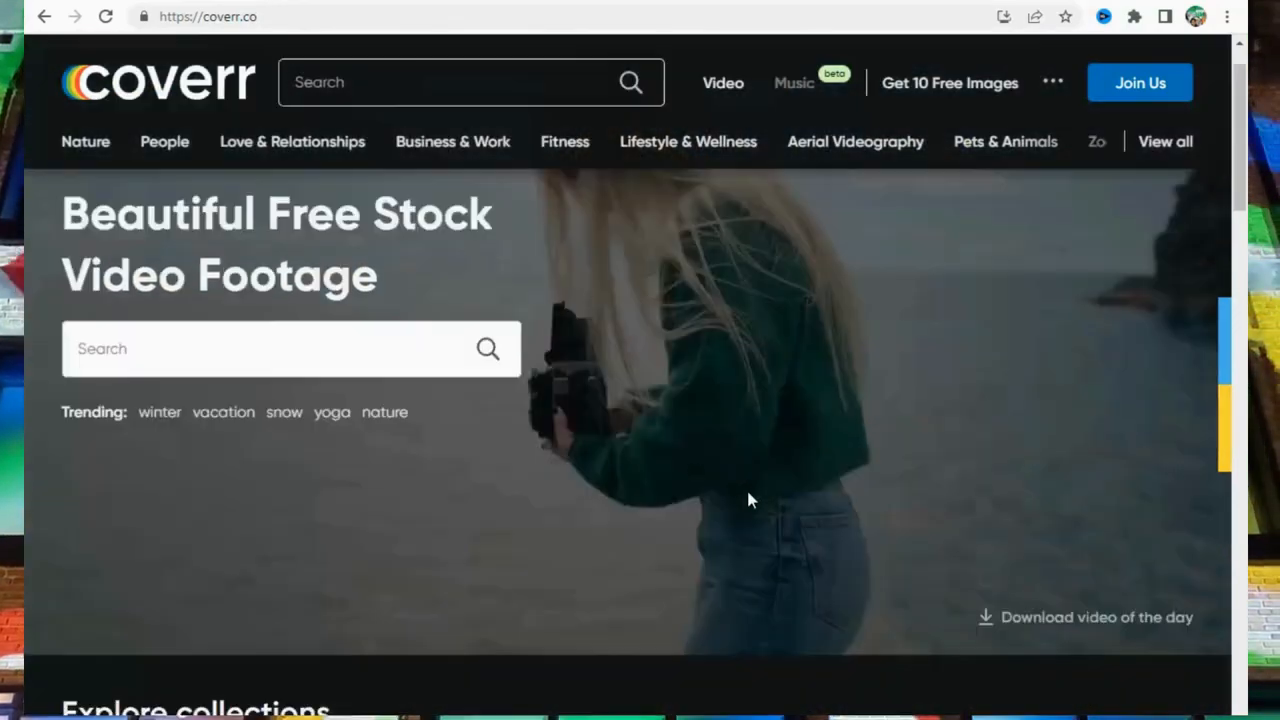
{"action": "scroll", "scroll_direction": "down", "scroll_amount": 3}
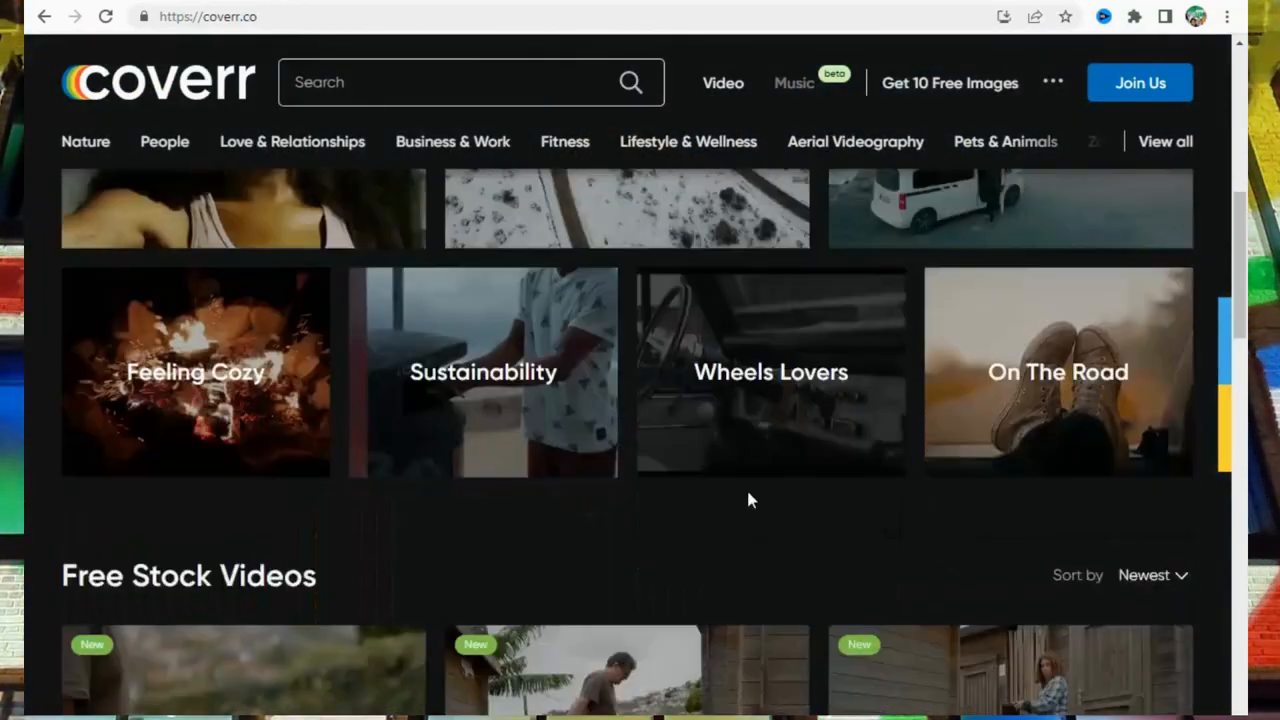
{"action": "scroll", "scroll_direction": "down", "scroll_amount": 3}
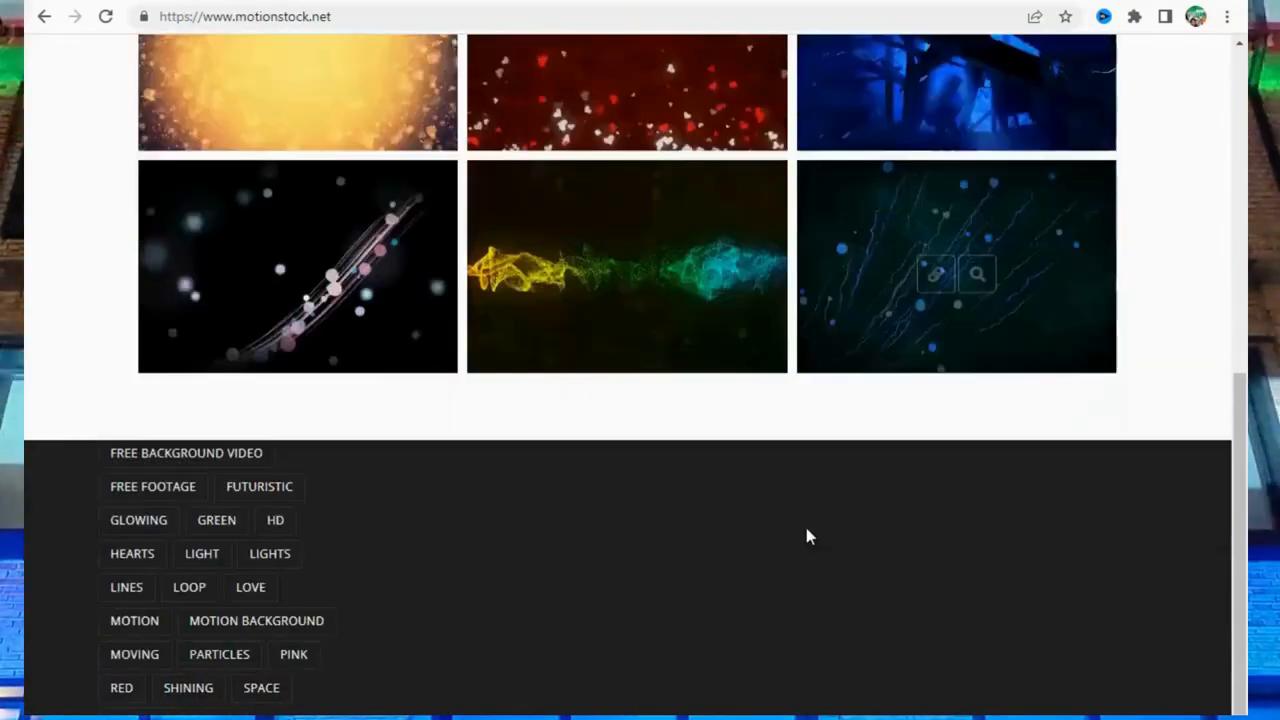
- Scroll to the bottom of the motionstock.net gallery showing the Glowing, Particles and Space tags
{"action": "scroll", "scroll_direction": "down", "scroll_amount": 3}
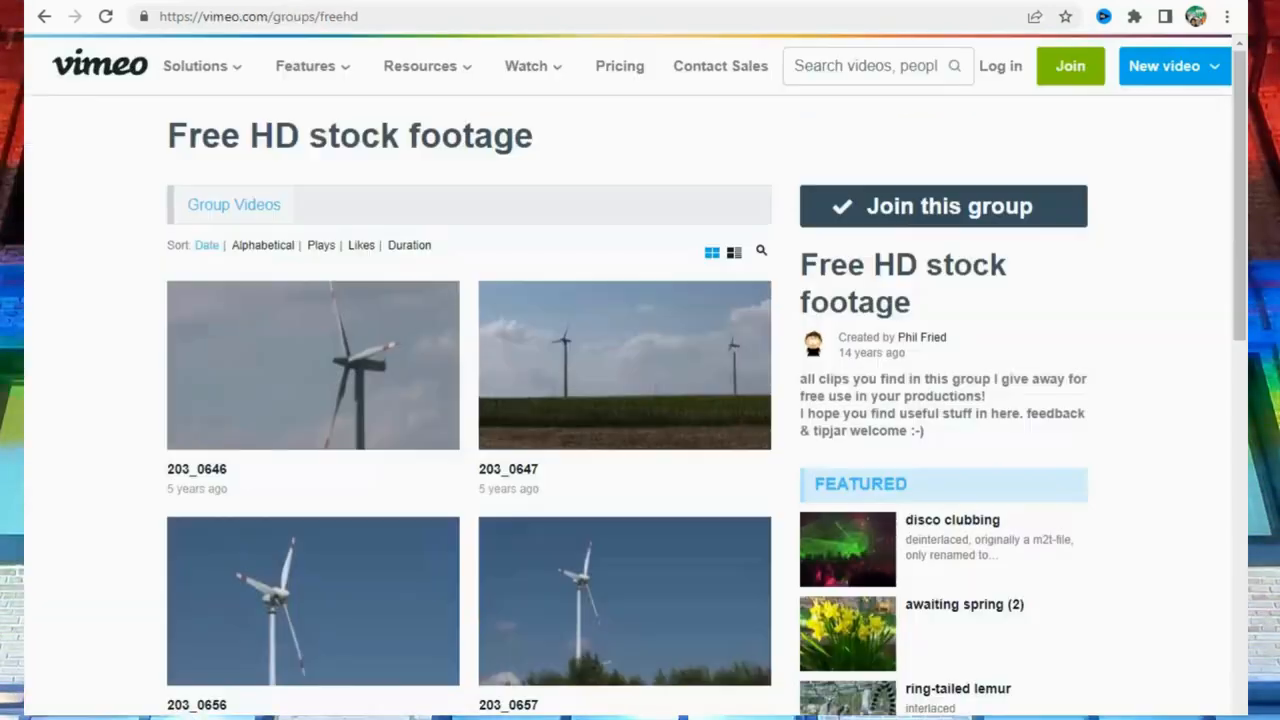
- Scroll the Vimeo Free HD stock footage group past the wind turbine clips to the cemetery clips and similar groups
{"action": "scroll", "scroll_direction": "down", "scroll_amount": 3}
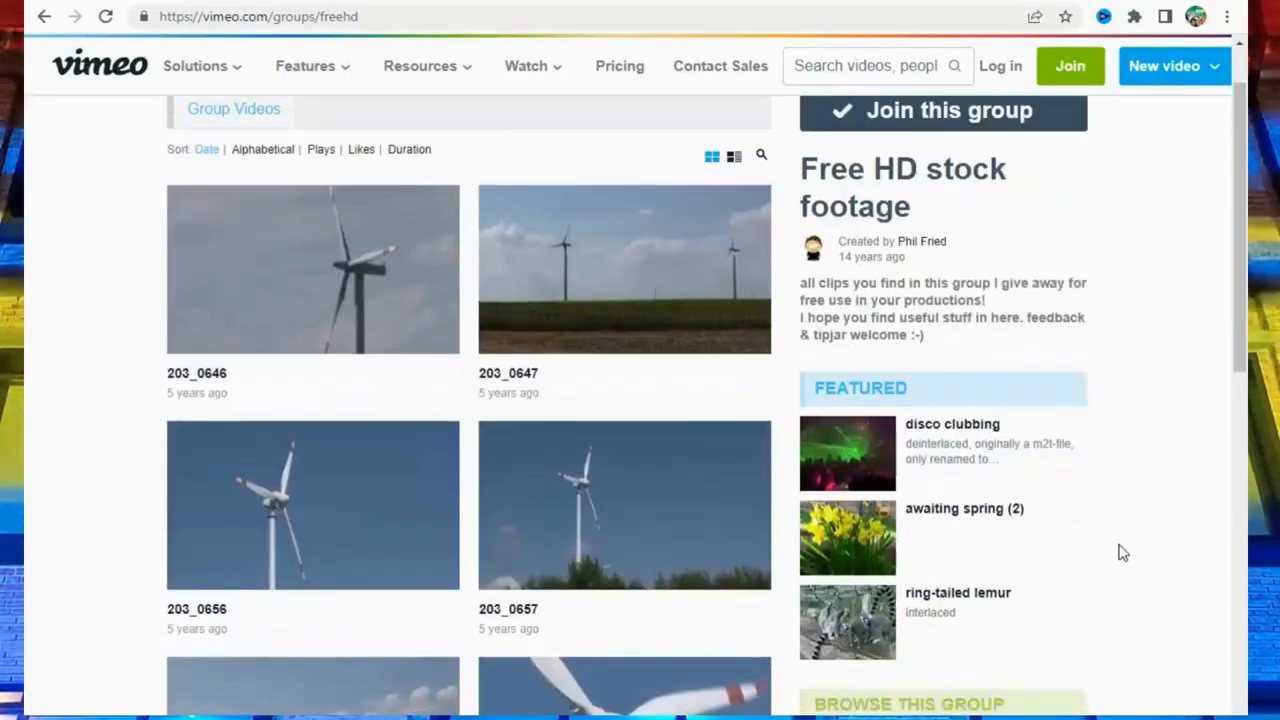
{"action": "scroll", "scroll_direction": "down", "scroll_amount": 3}
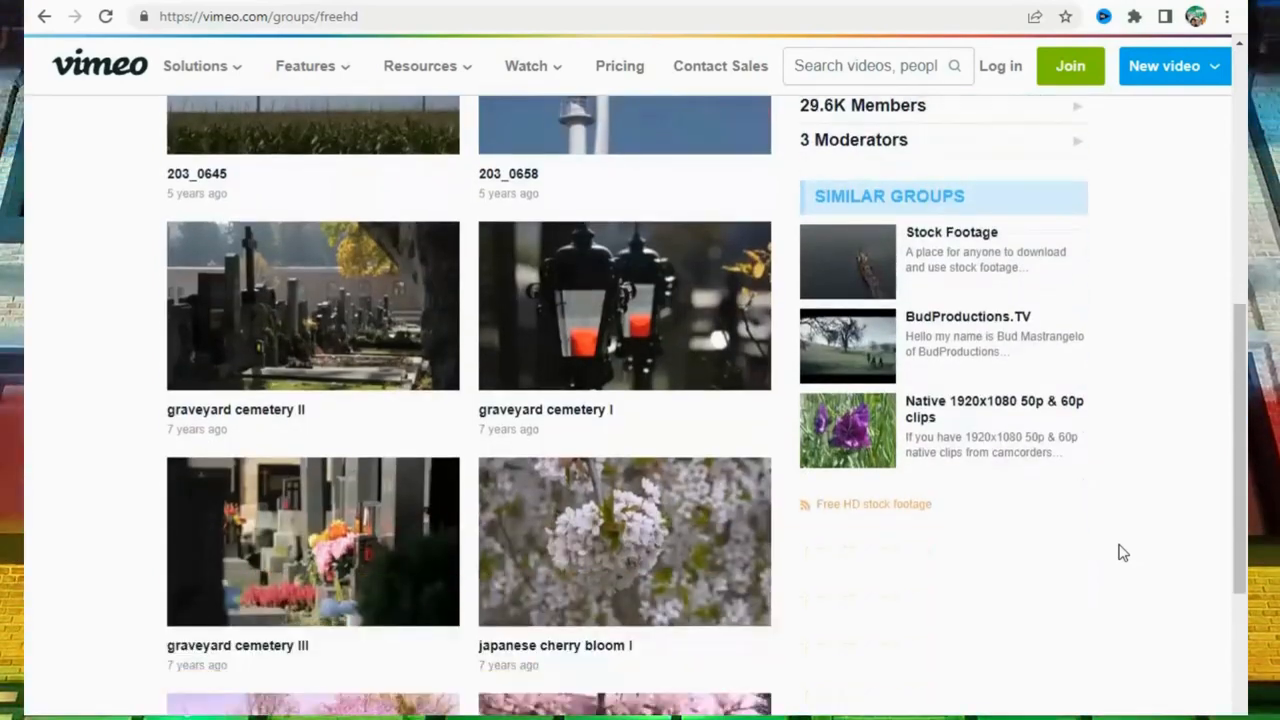
{"action": "scroll", "scroll_direction": "down", "scroll_amount": 3}
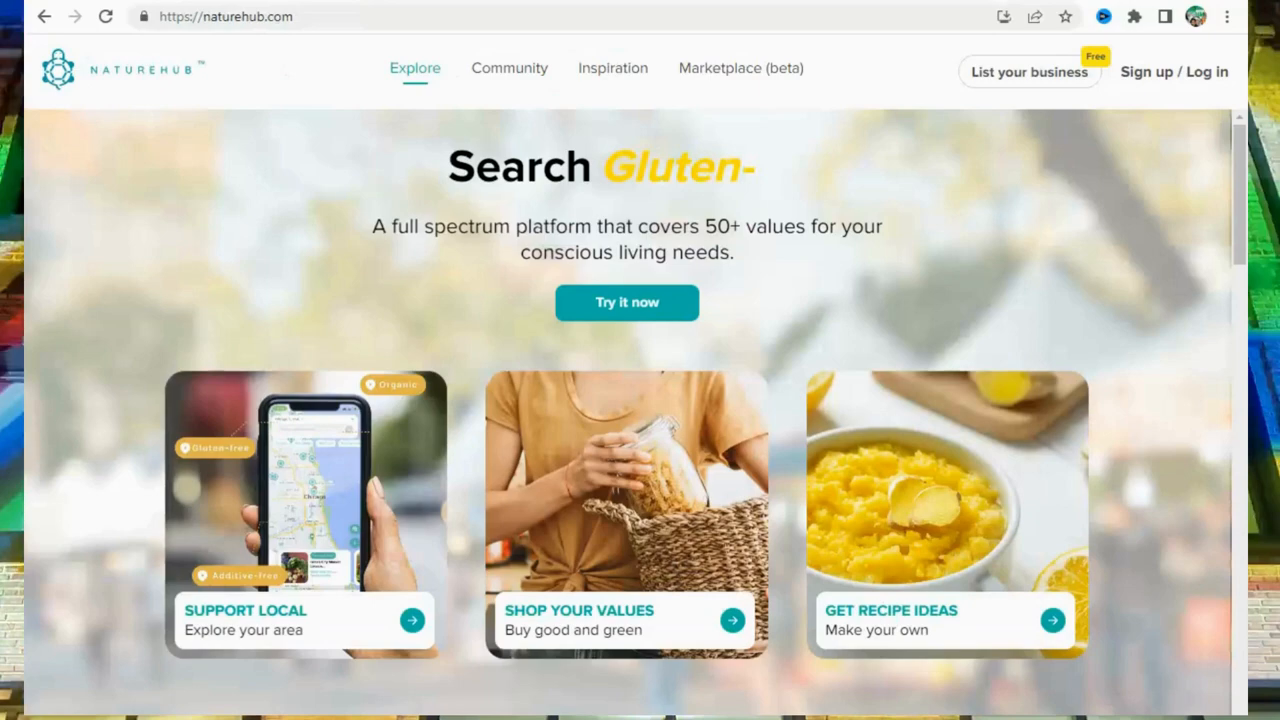
- Scroll the NatureHub homepage, then the Videohive category cards for Motion Graphics and Apple Motion
{"action": "scroll", "scroll_direction": "down", "scroll_amount": 3}
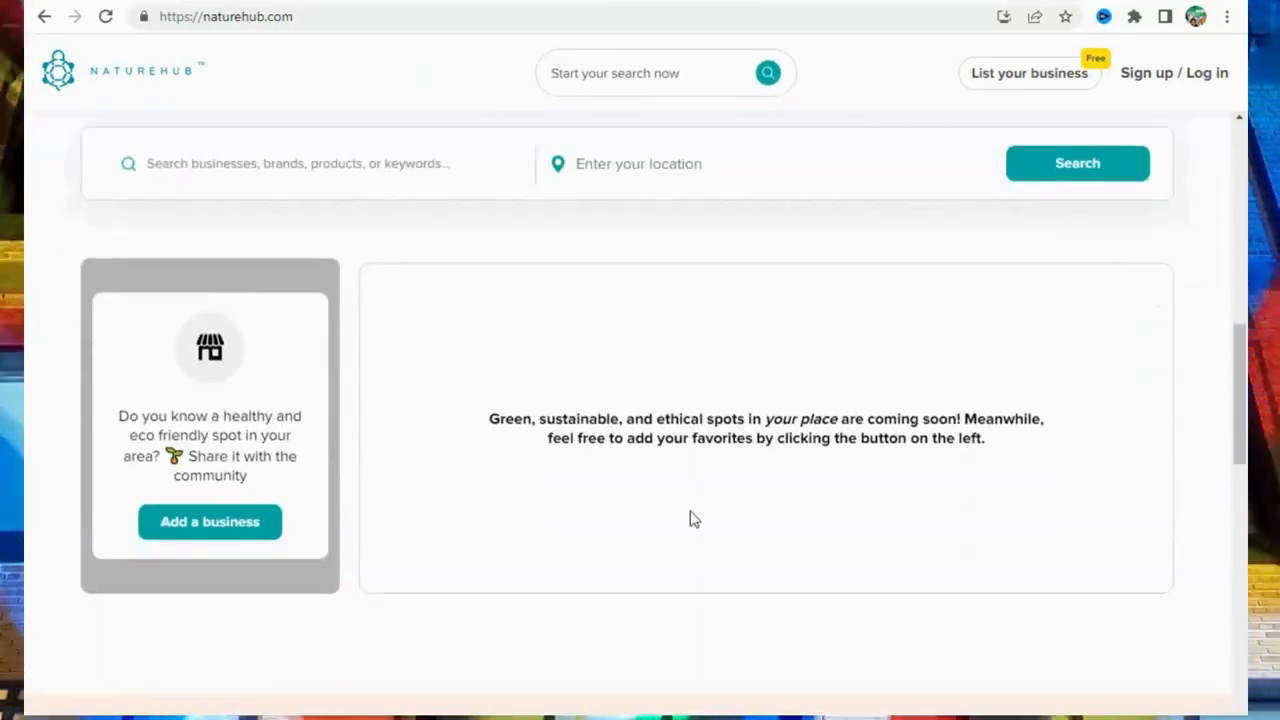
{"action": "scroll", "scroll_direction": "down", "scroll_amount": 3}
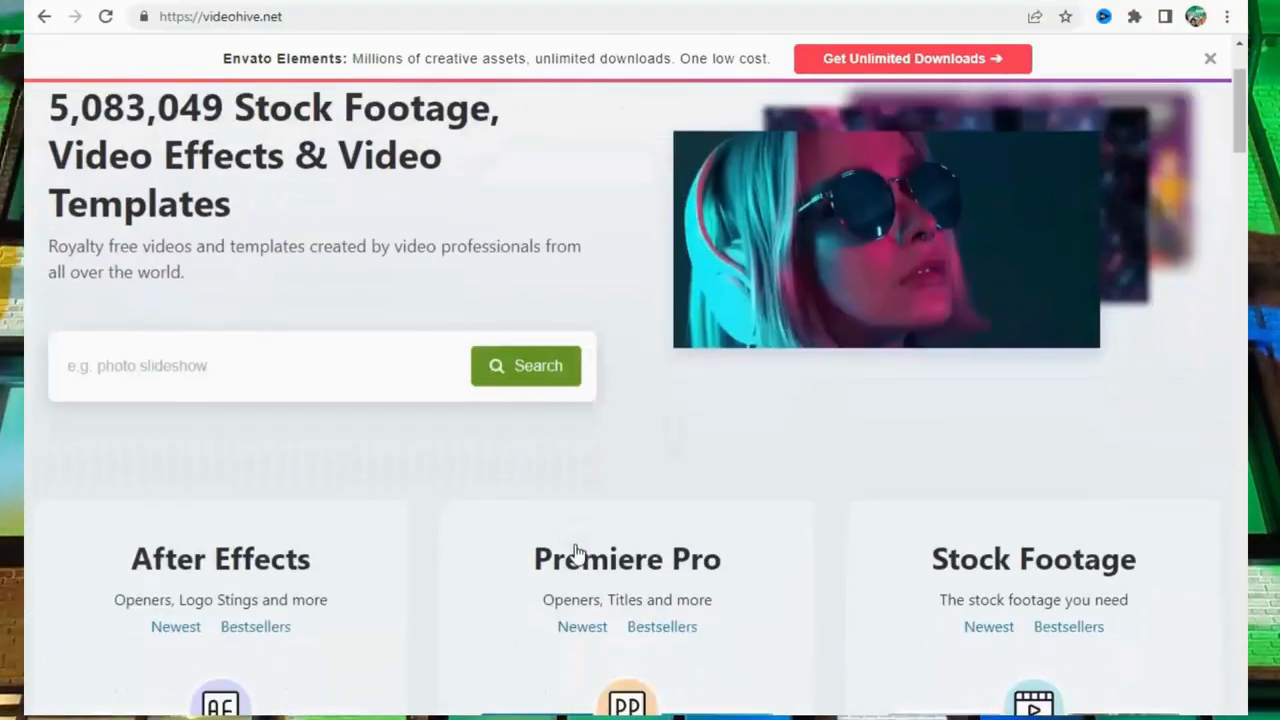
{"action": "scroll", "scroll_direction": "down", "scroll_amount": 3}
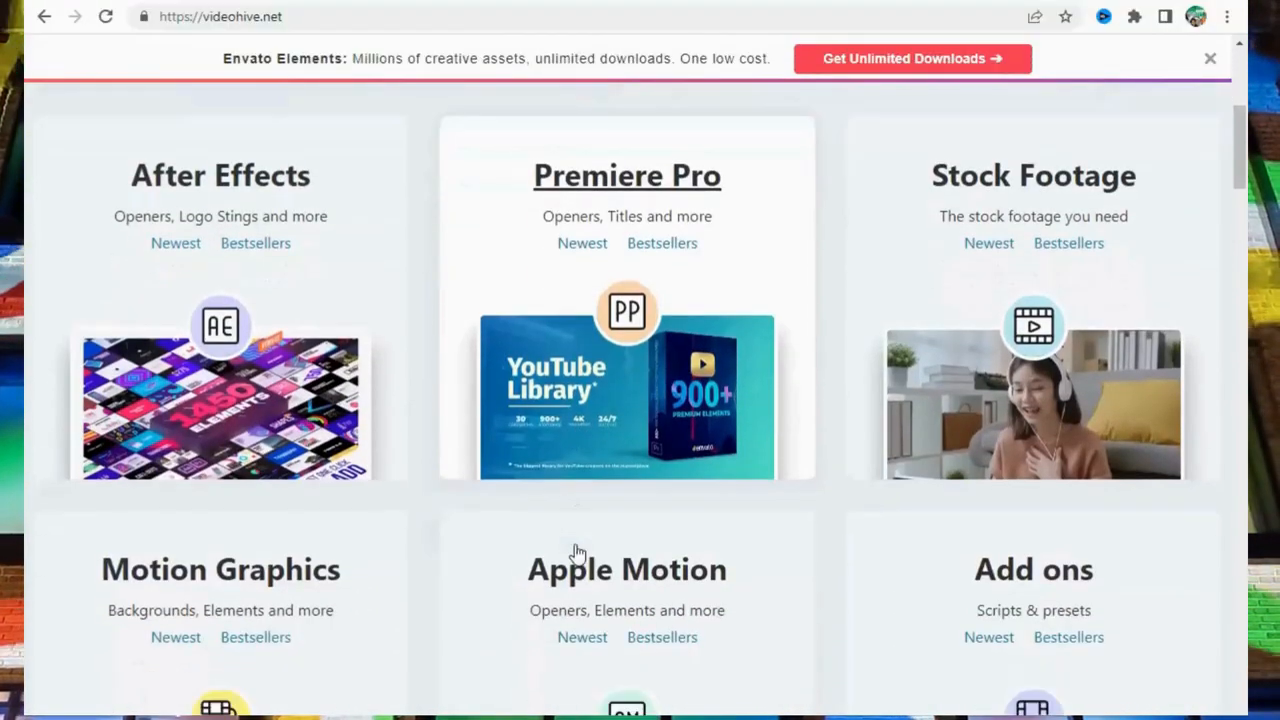
{"action": "scroll", "scroll_direction": "down", "scroll_amount": 3}
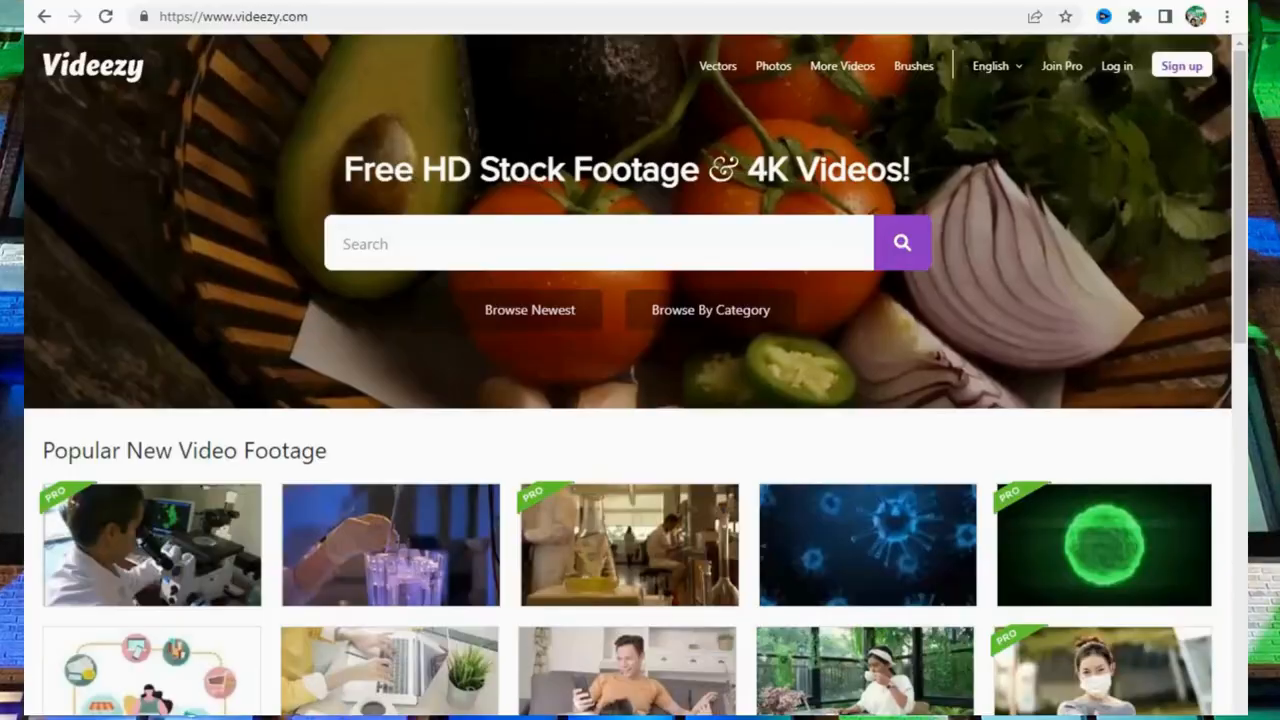
- Scroll Videezy's backgrounds and After Effects templates, then Vidsplay's free clip thumbnails
{"action": "scroll", "scroll_direction": "down", "scroll_amount": 3}
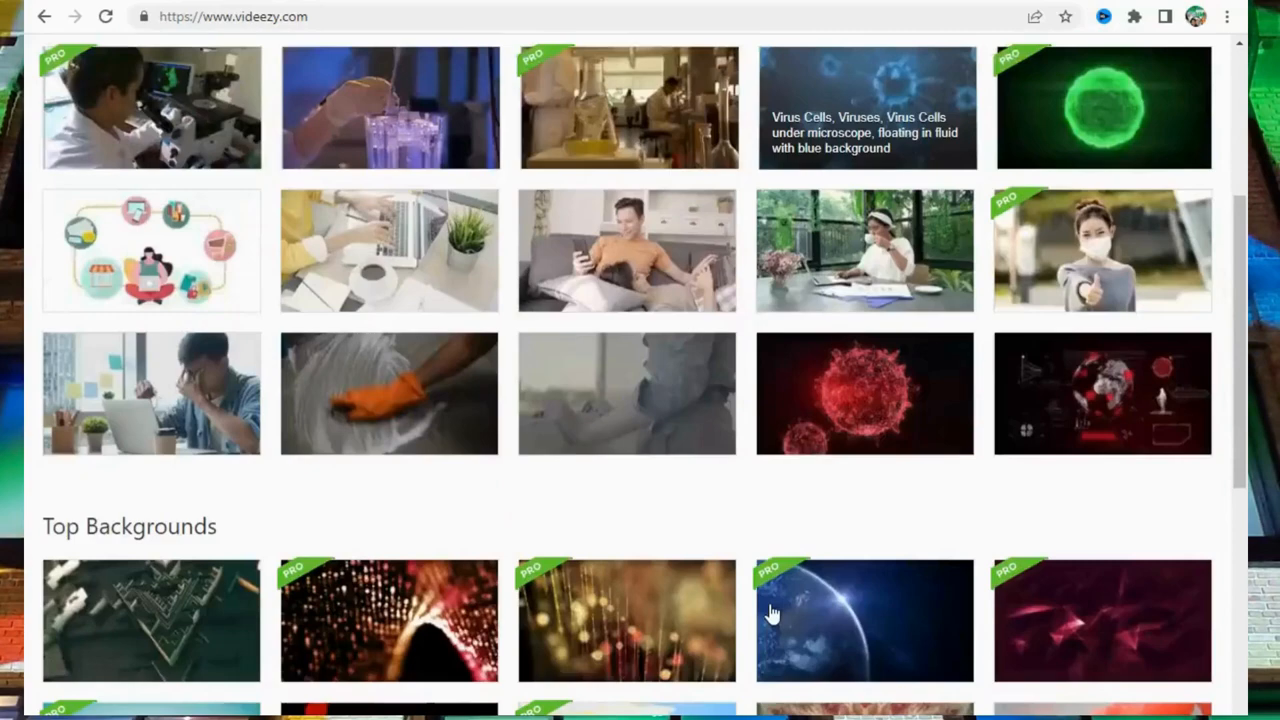
{"action": "scroll", "scroll_direction": "down", "scroll_amount": 3}
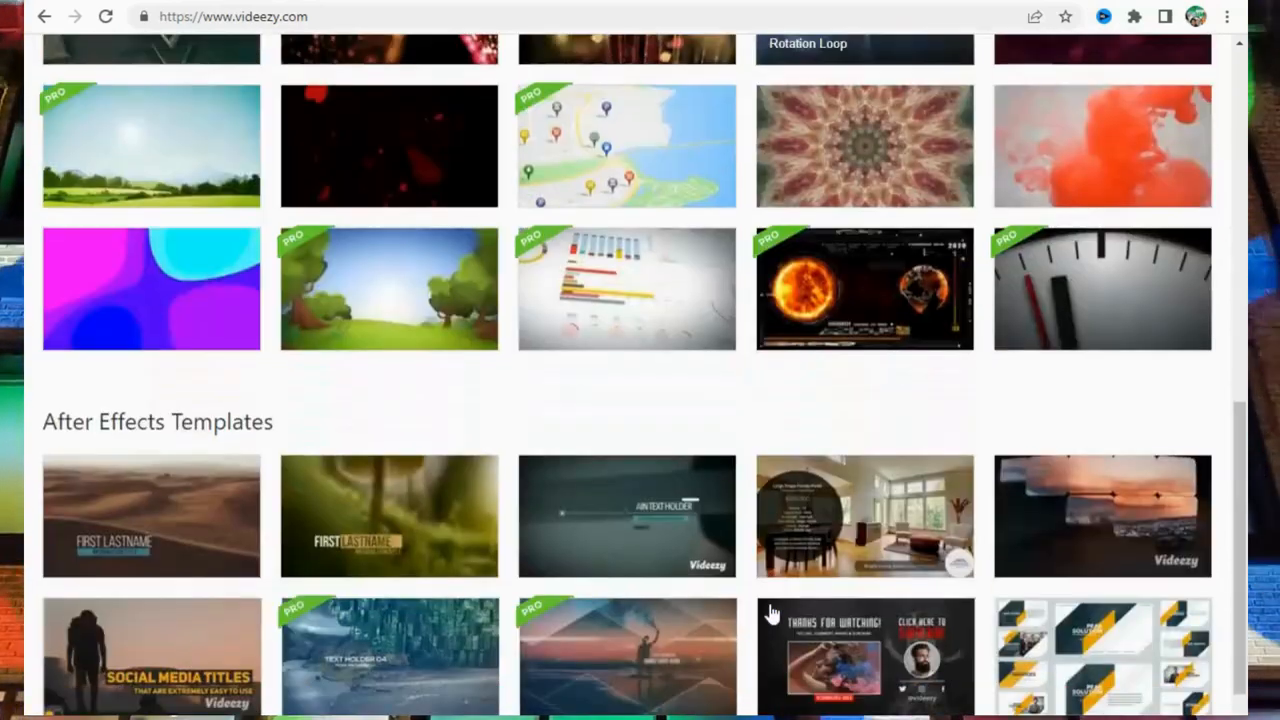
{"action": "scroll", "scroll_direction": "down", "scroll_amount": 3}
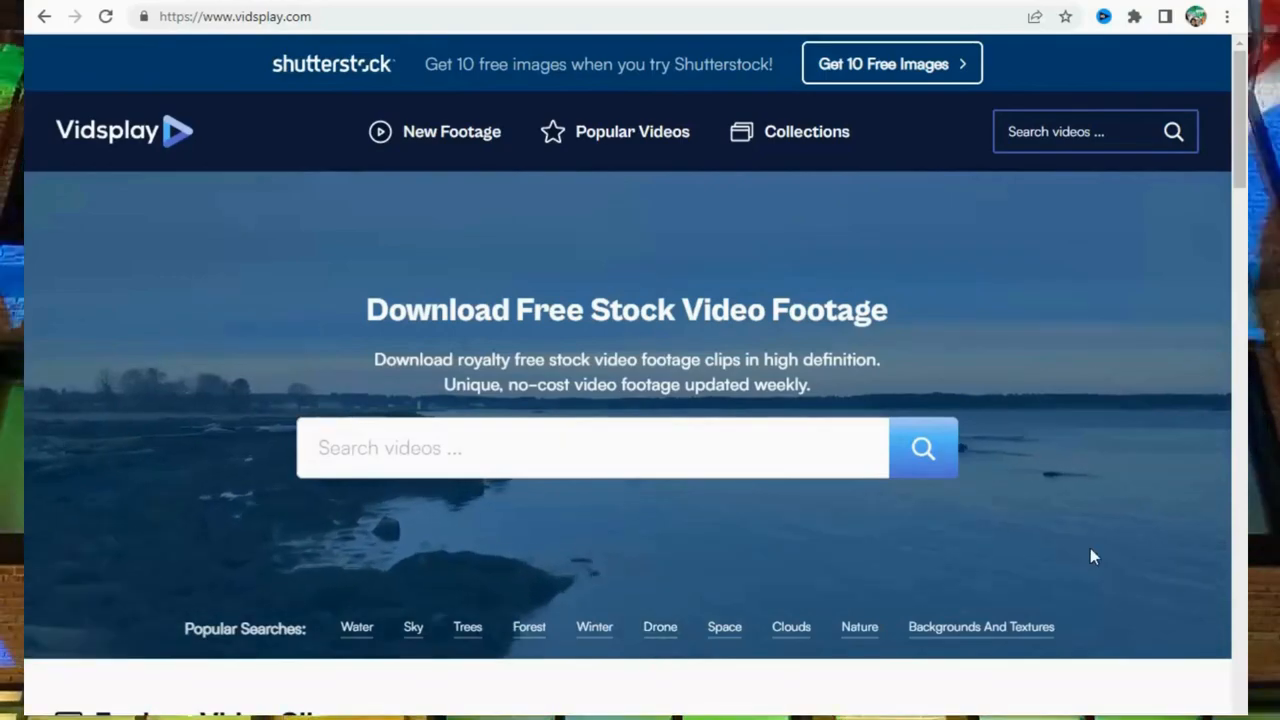
{"action": "scroll", "scroll_direction": "down", "scroll_amount": 3}
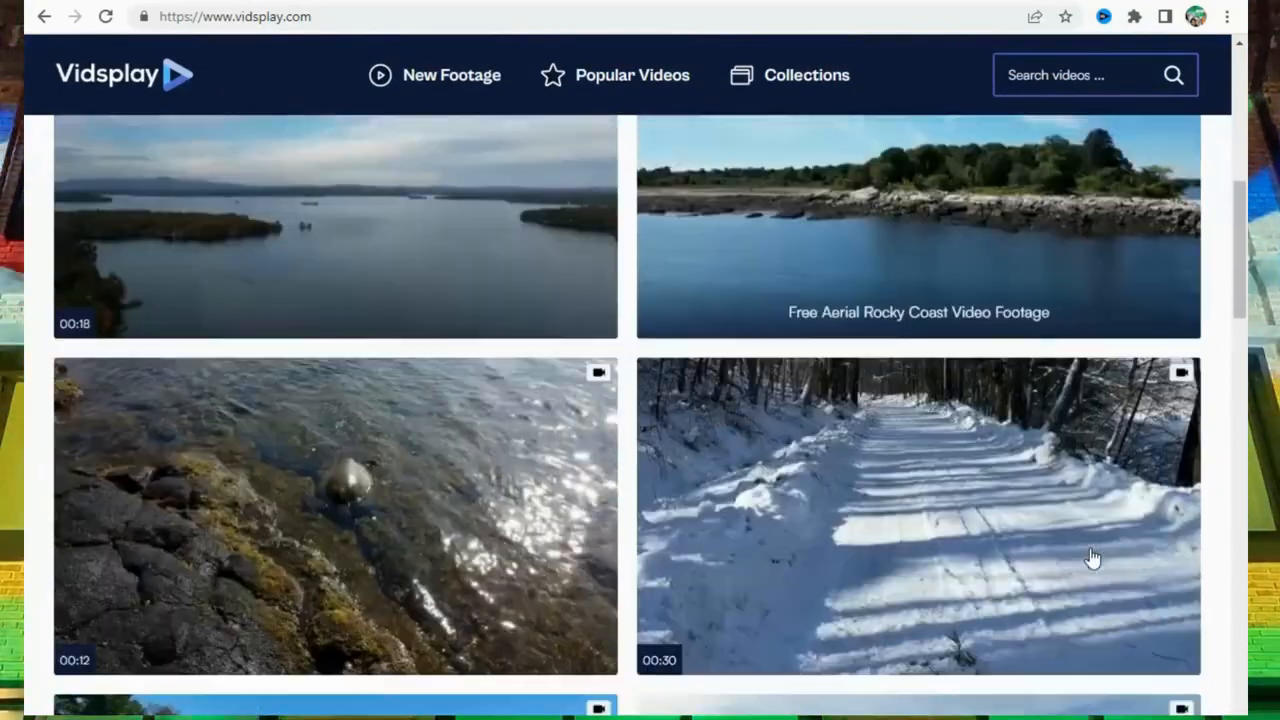
{"action": "scroll", "scroll_direction": "down", "scroll_amount": 3}
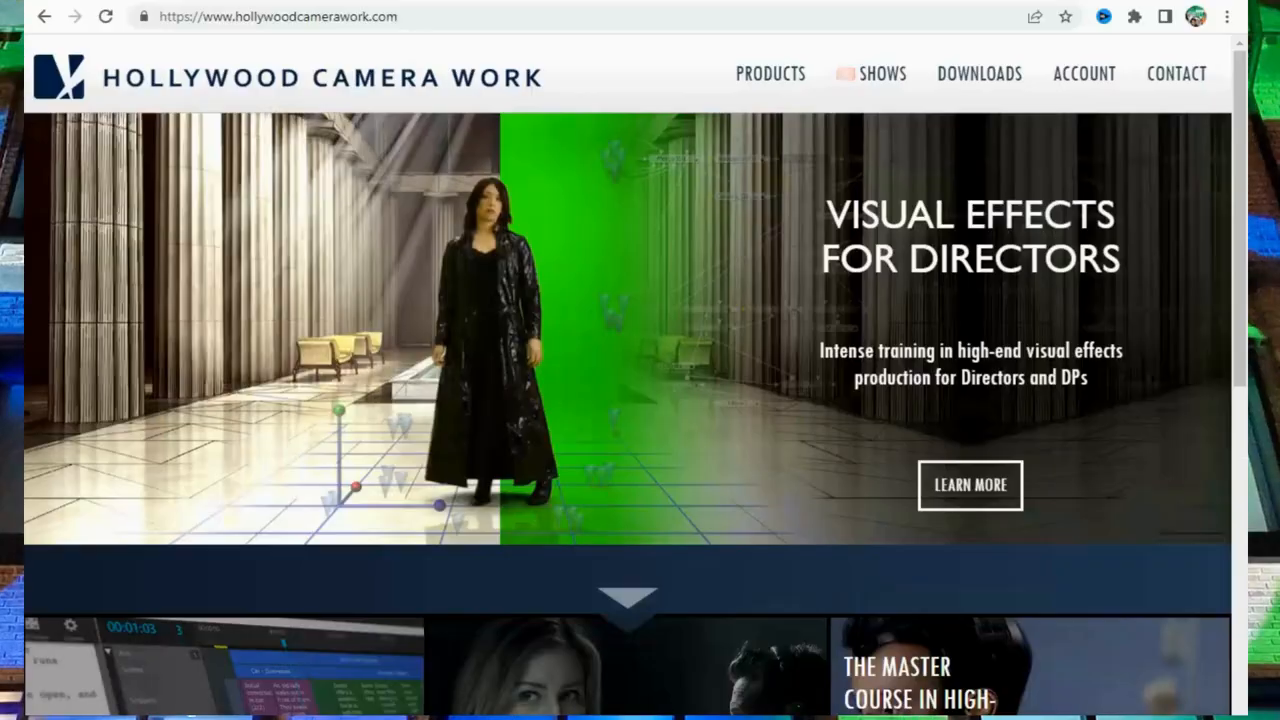
- Preview Hollywood Camera Work's Shows menu, then scroll to the Welcome section with its courses
{"action": "left_click", "coordinate": [884, 72]}
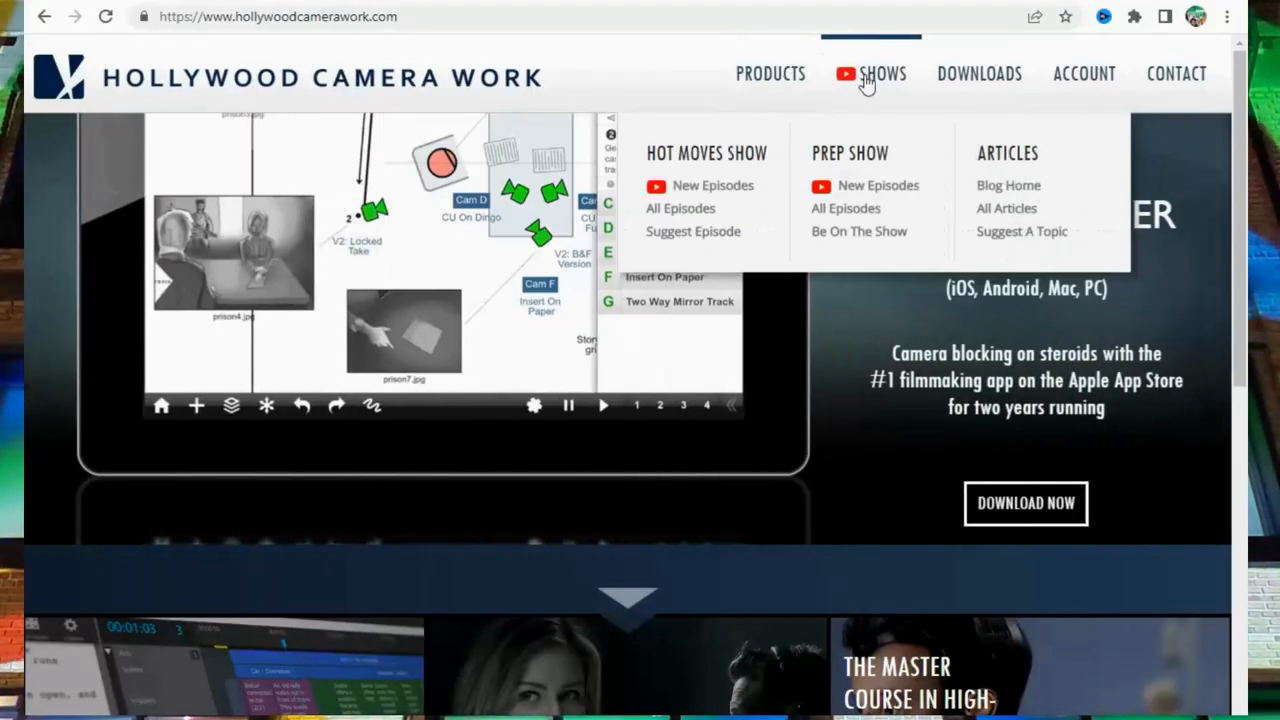
{"action": "mouse_move", "coordinate": [936, 82]}
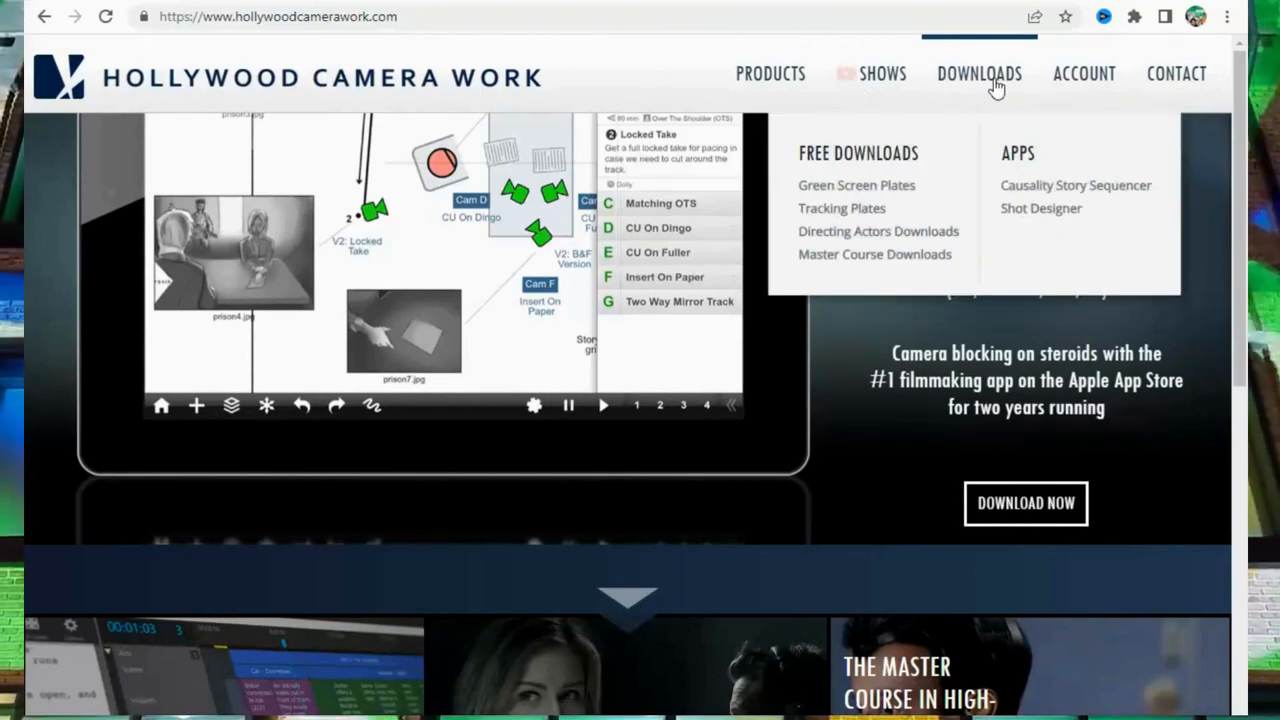
{"action": "scroll", "scroll_direction": "down", "scroll_amount": 3}
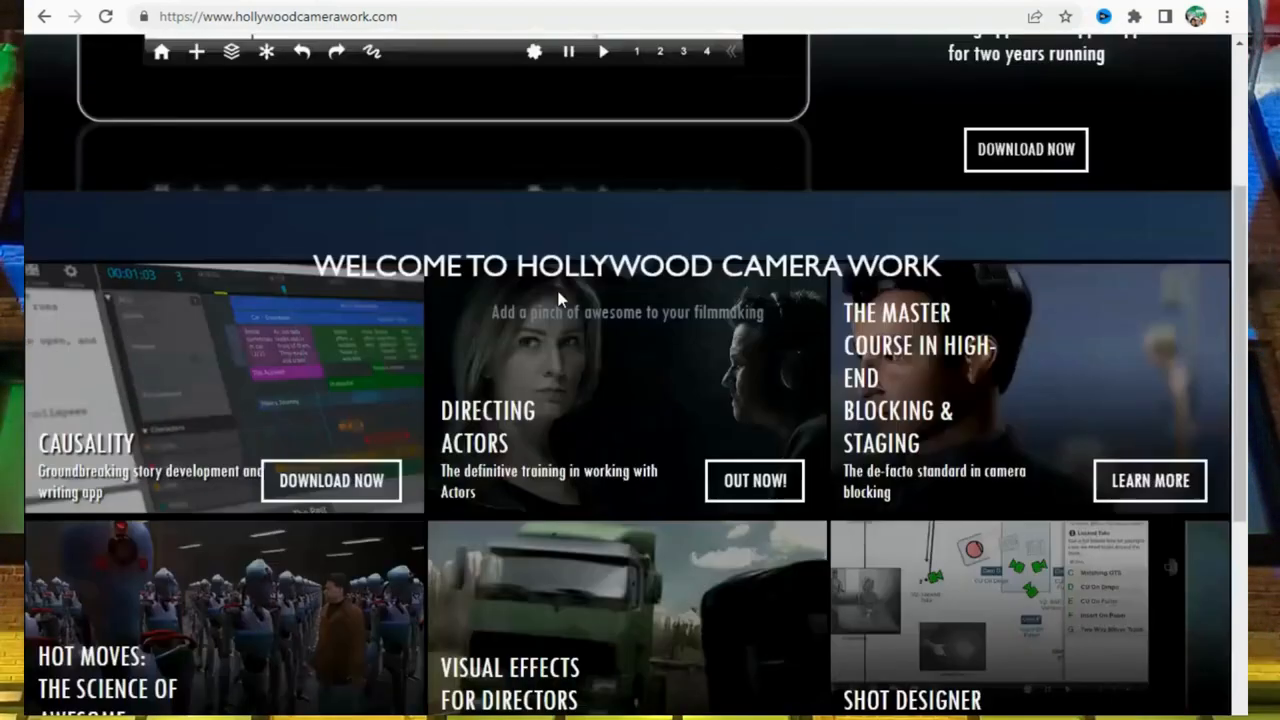
- Visit mixkit.co's free assets homepage, then scroll Videobolt down to its premium video templates
{"action": "type", "text": "mixkit.co"}
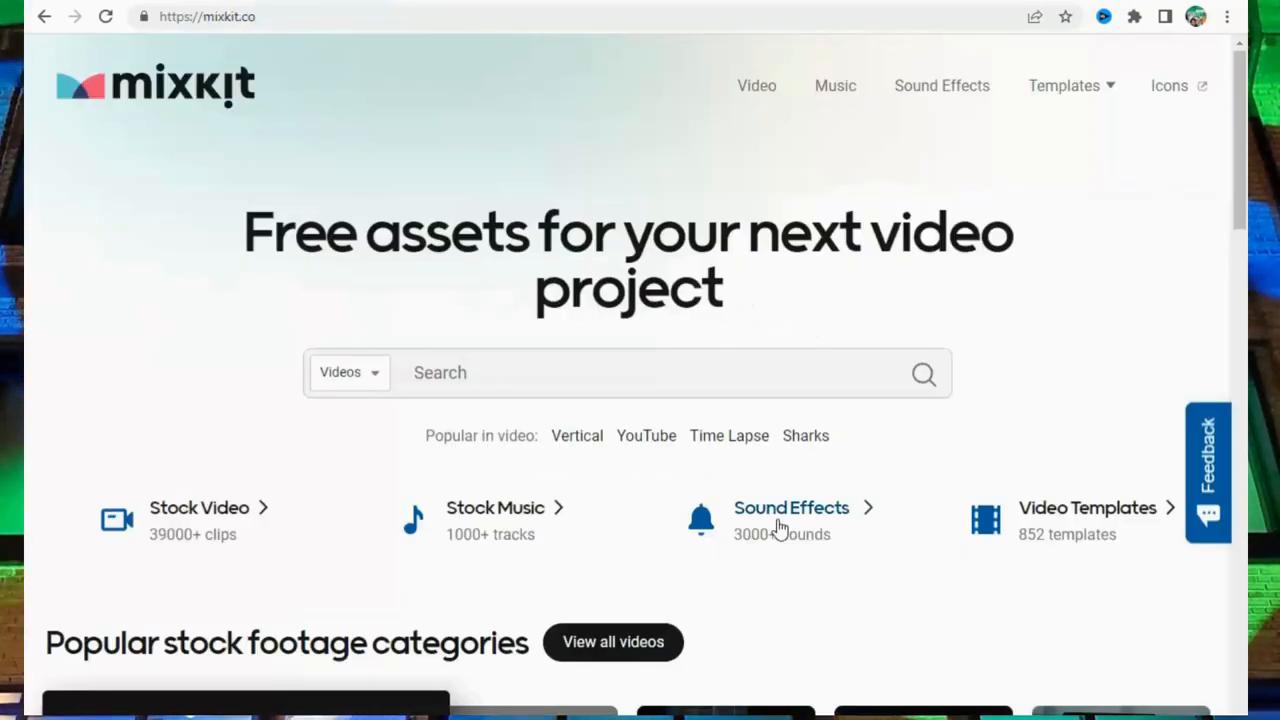
{"action": "scroll", "scroll_direction": "down", "scroll_amount": 3}
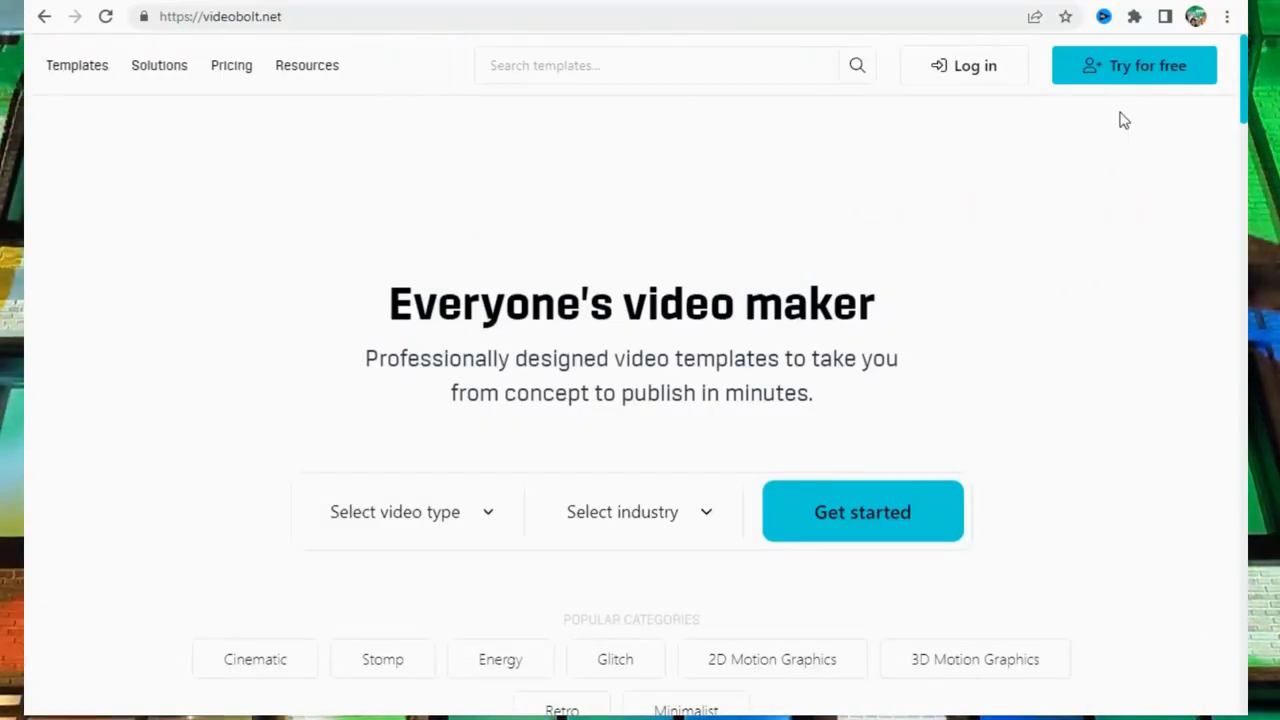
{"action": "scroll", "scroll_direction": "down", "scroll_amount": 3}
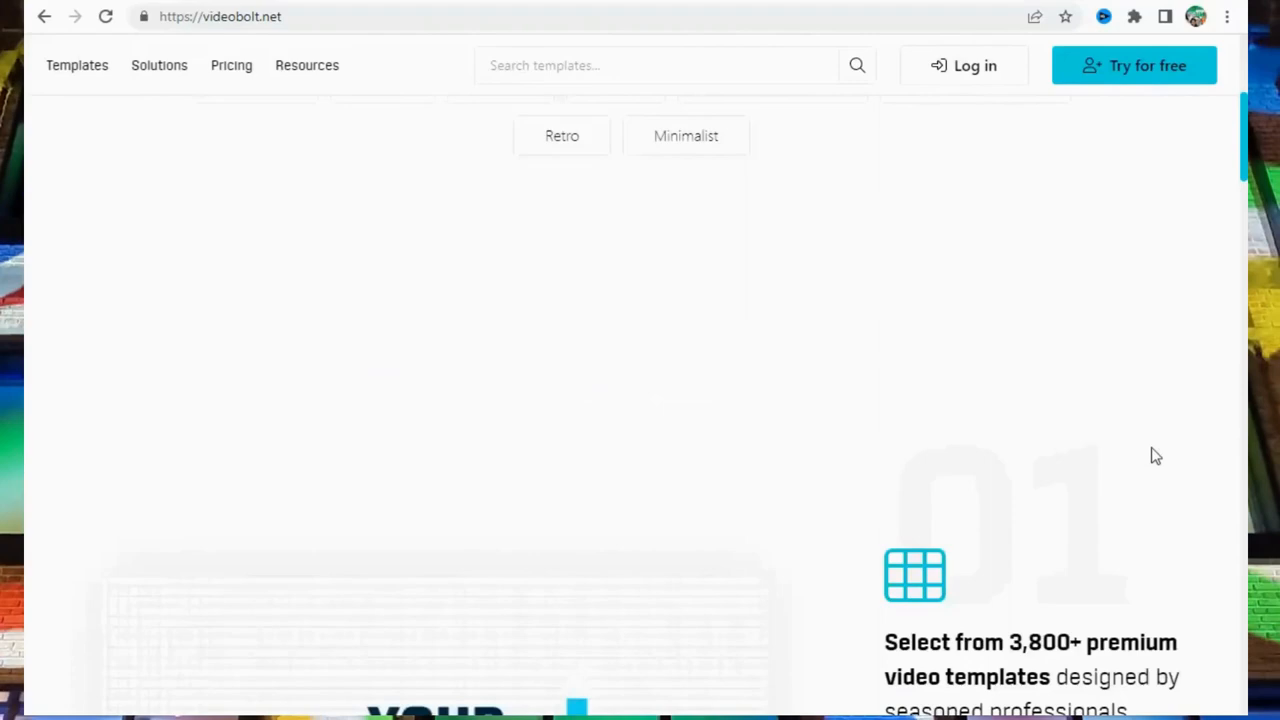
{"action": "scroll", "scroll_direction": "down", "scroll_amount": 3}
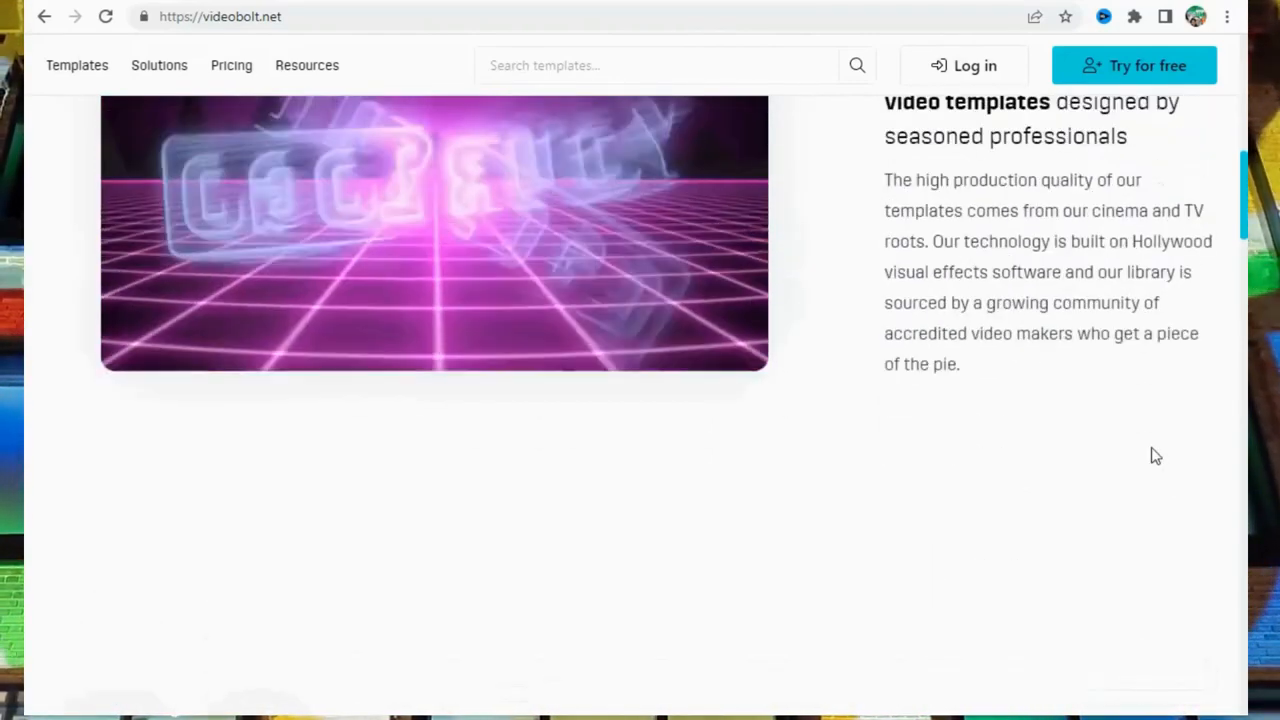
- Scroll Shutterstock's video pricing plans and Pexels' trending free videos
{"action": "scroll", "scroll_direction": "down", "scroll_amount": 3}
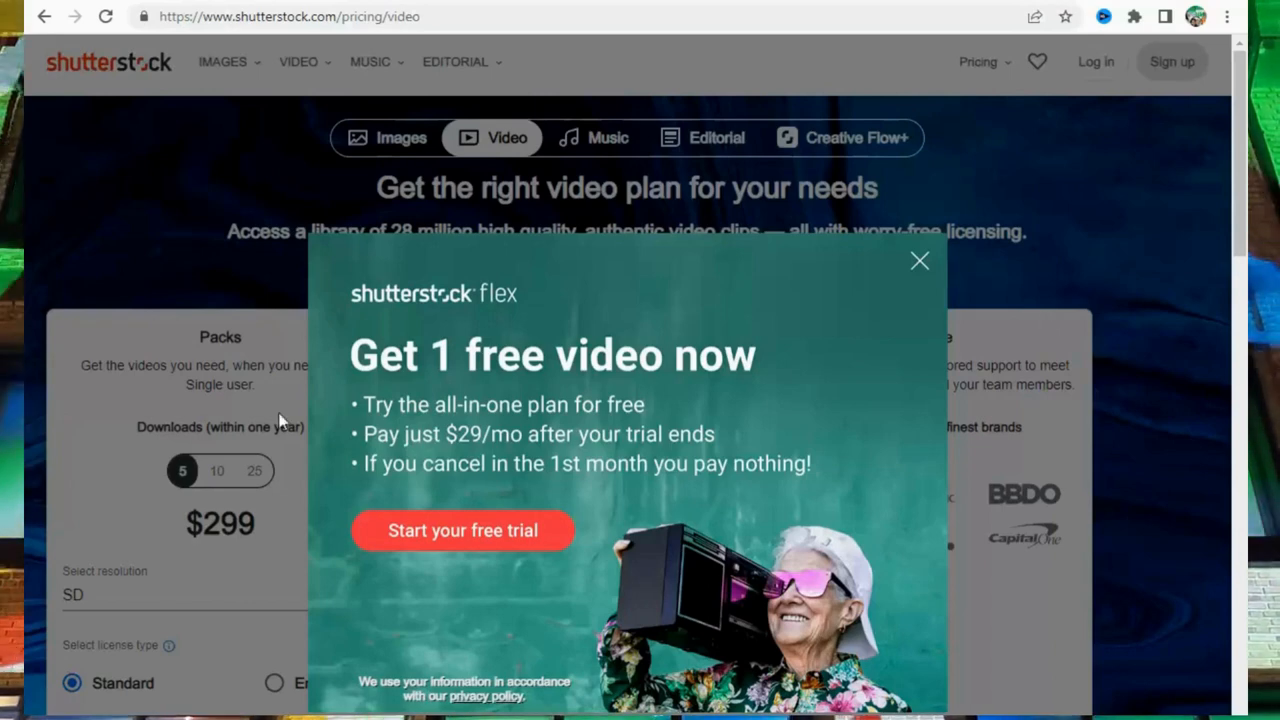
{"action": "mouse_move", "coordinate": [644, 420]}
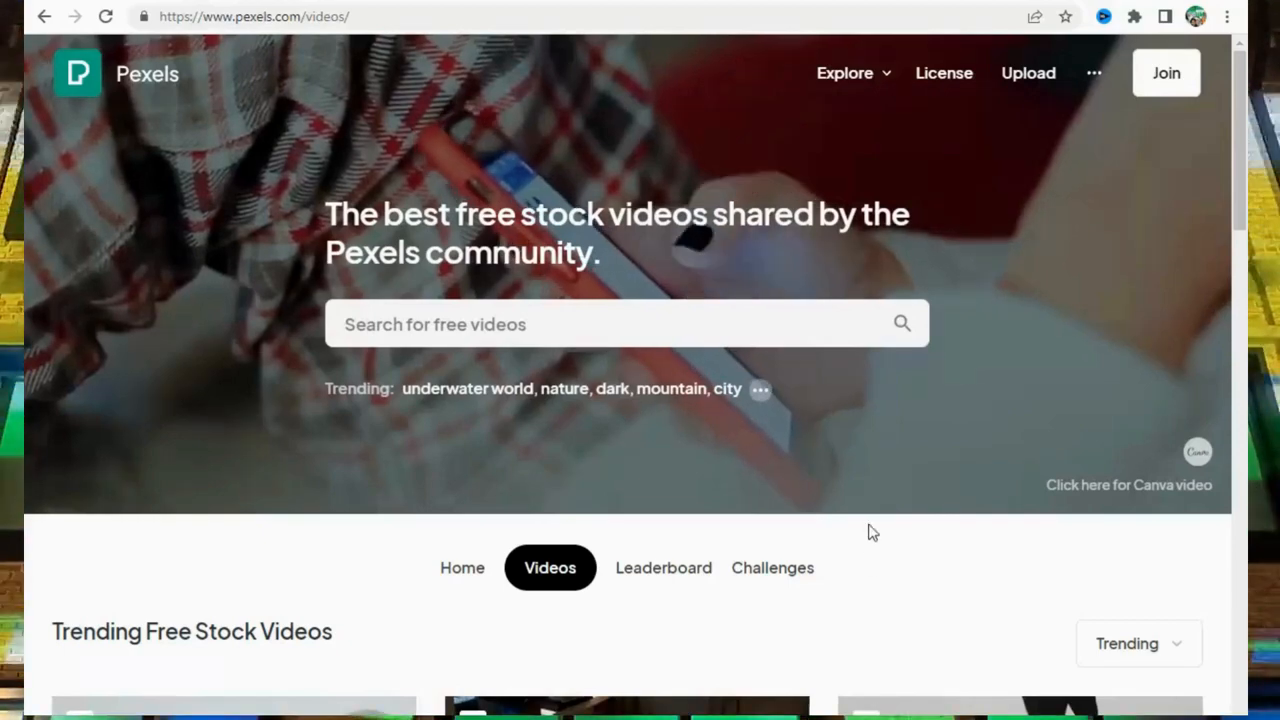
{"action": "scroll", "scroll_direction": "down", "scroll_amount": 3}
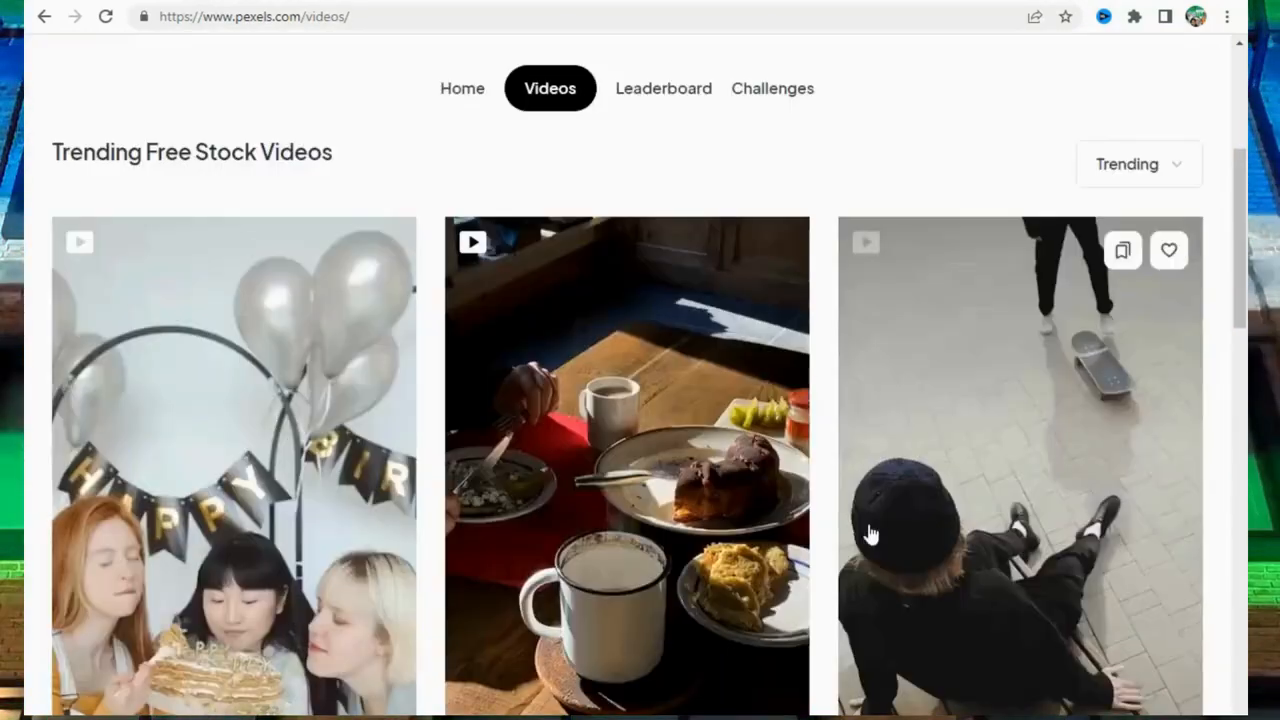
{"action": "scroll", "scroll_direction": "down", "scroll_amount": 3}
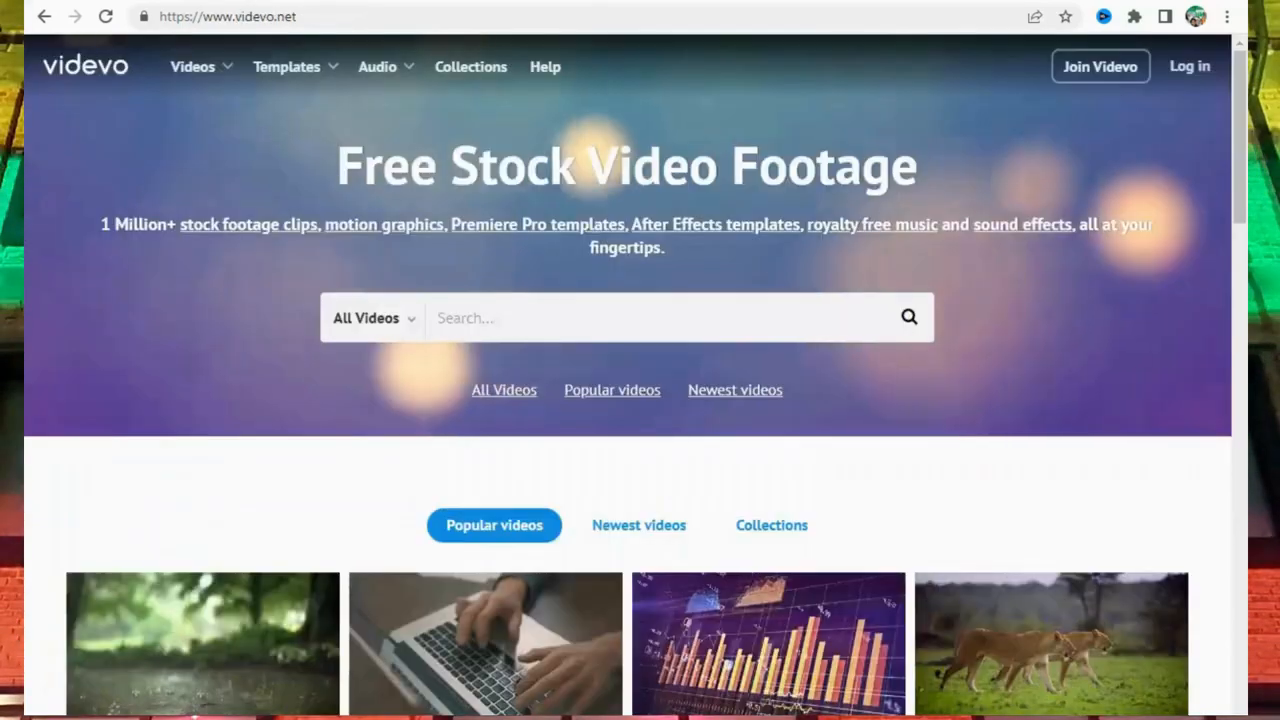
{"action": "scroll", "scroll_direction": "down", "scroll_amount": 3}
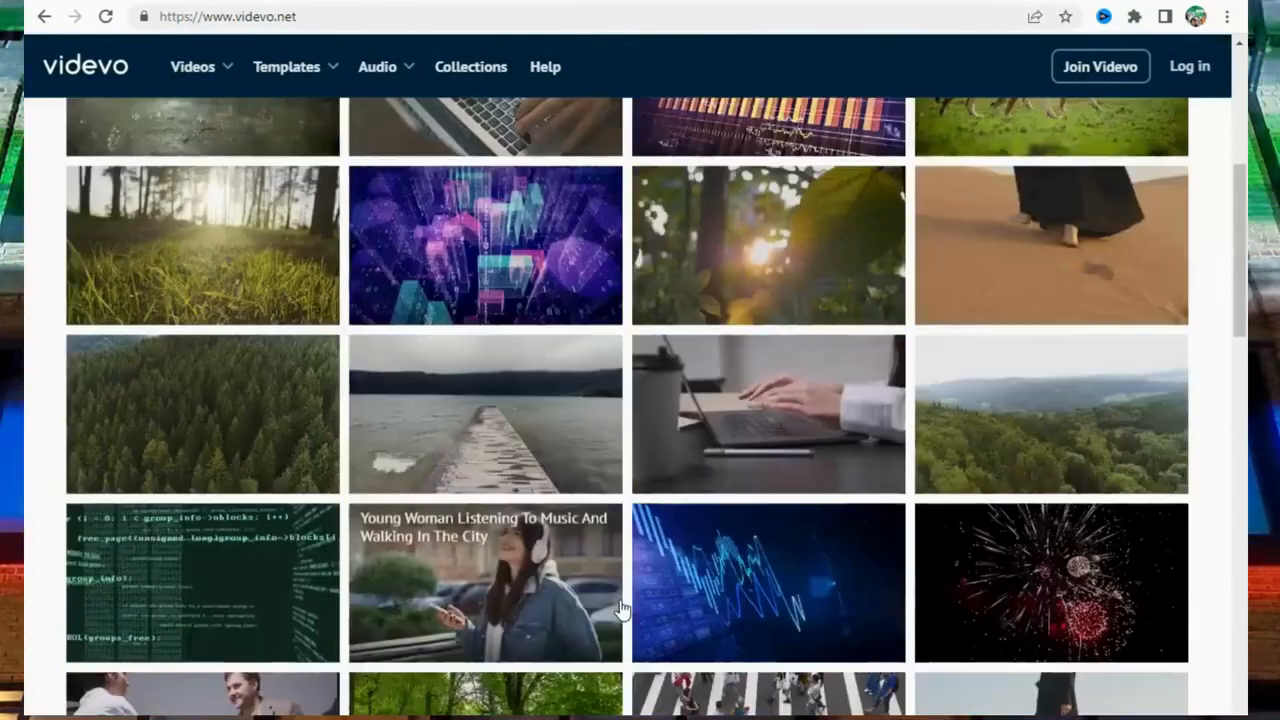
{"action": "scroll", "scroll_direction": "down", "scroll_amount": 3}
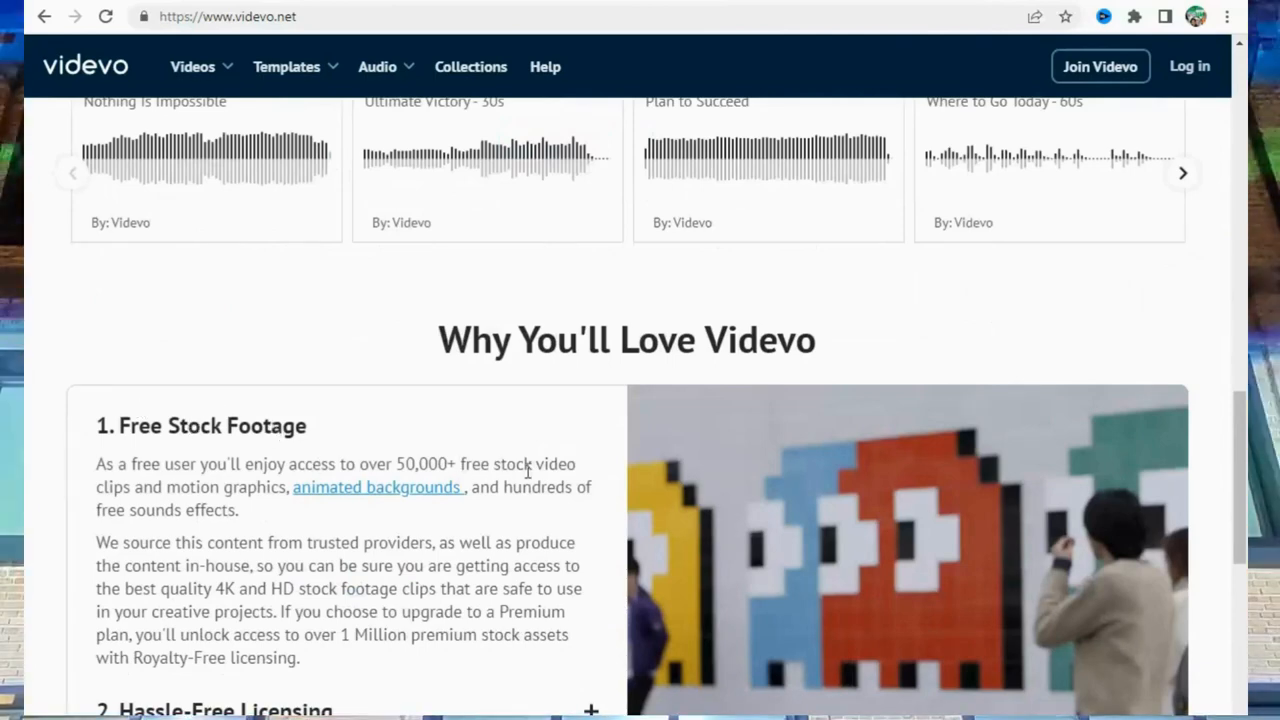
{"action": "type", "text": "https://pixabay.com/videos/"}
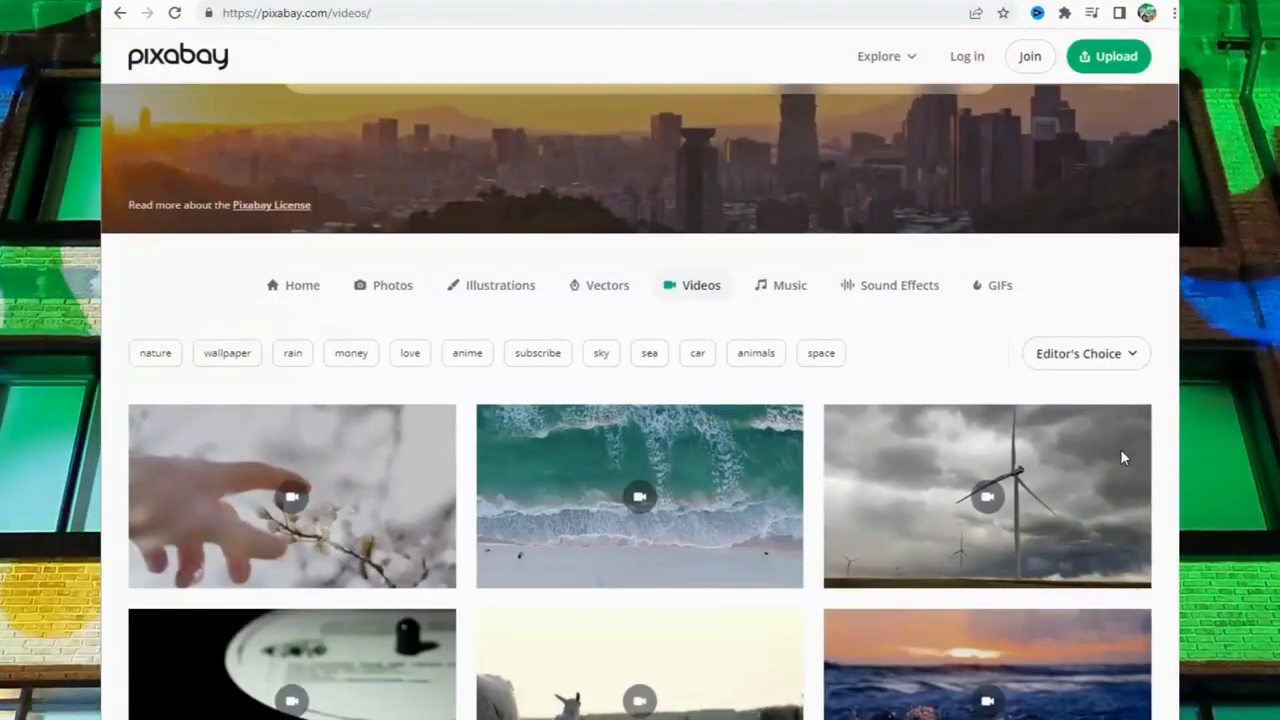
- Browse the Life of Vids collections page, scrolling through City, Drone and Nature
{"action": "scroll", "scroll_direction": "down", "scroll_amount": 3}
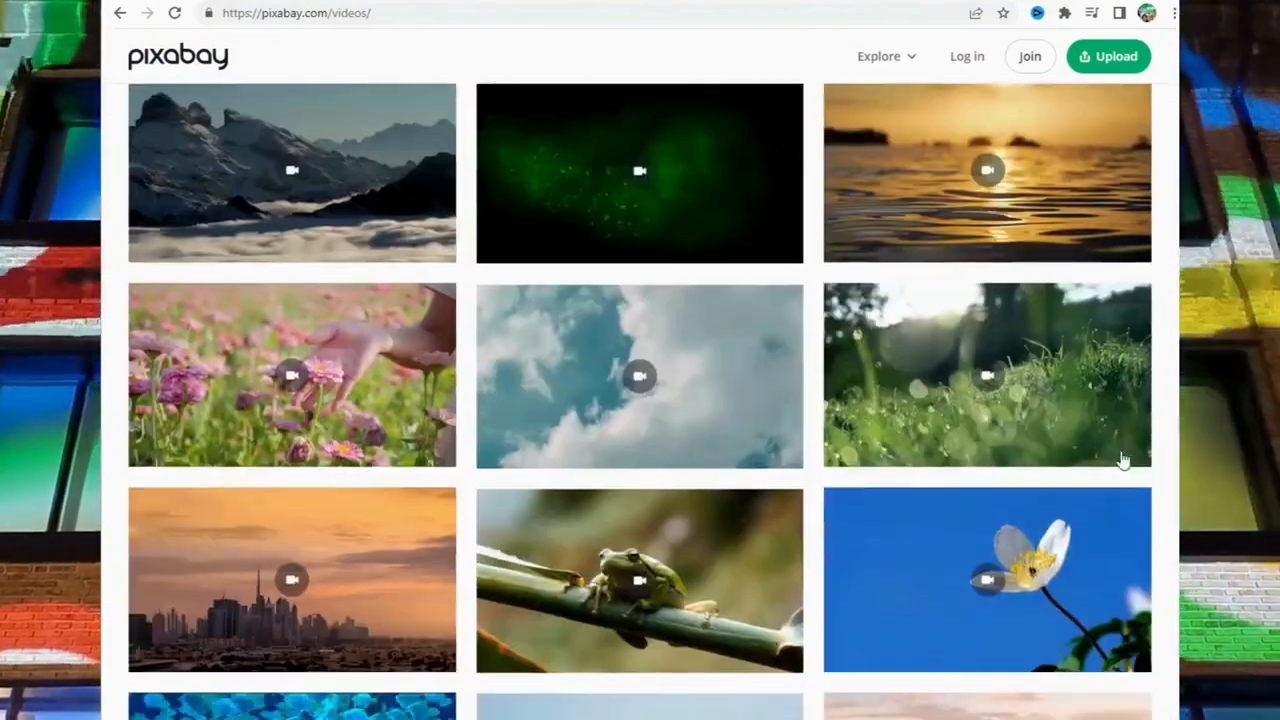
{"action": "scroll", "scroll_direction": "down", "scroll_amount": 3}
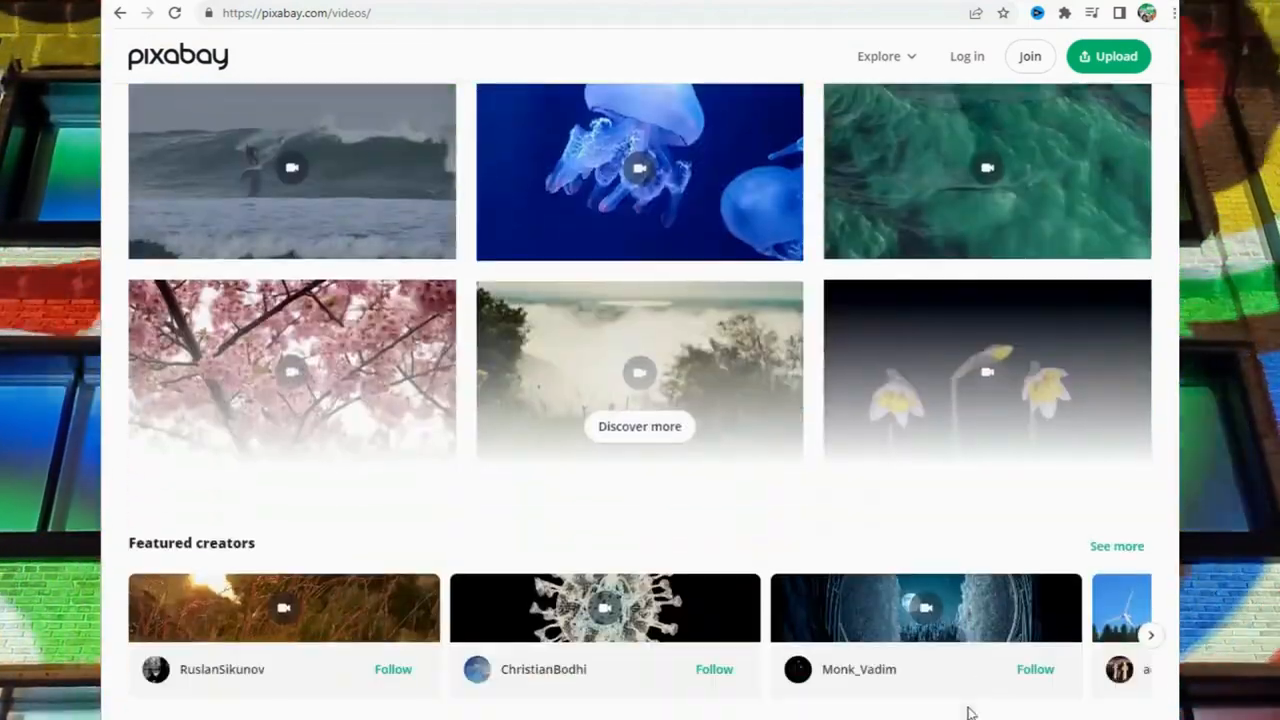
{"action": "scroll", "scroll_direction": "up", "scroll_amount": 3}
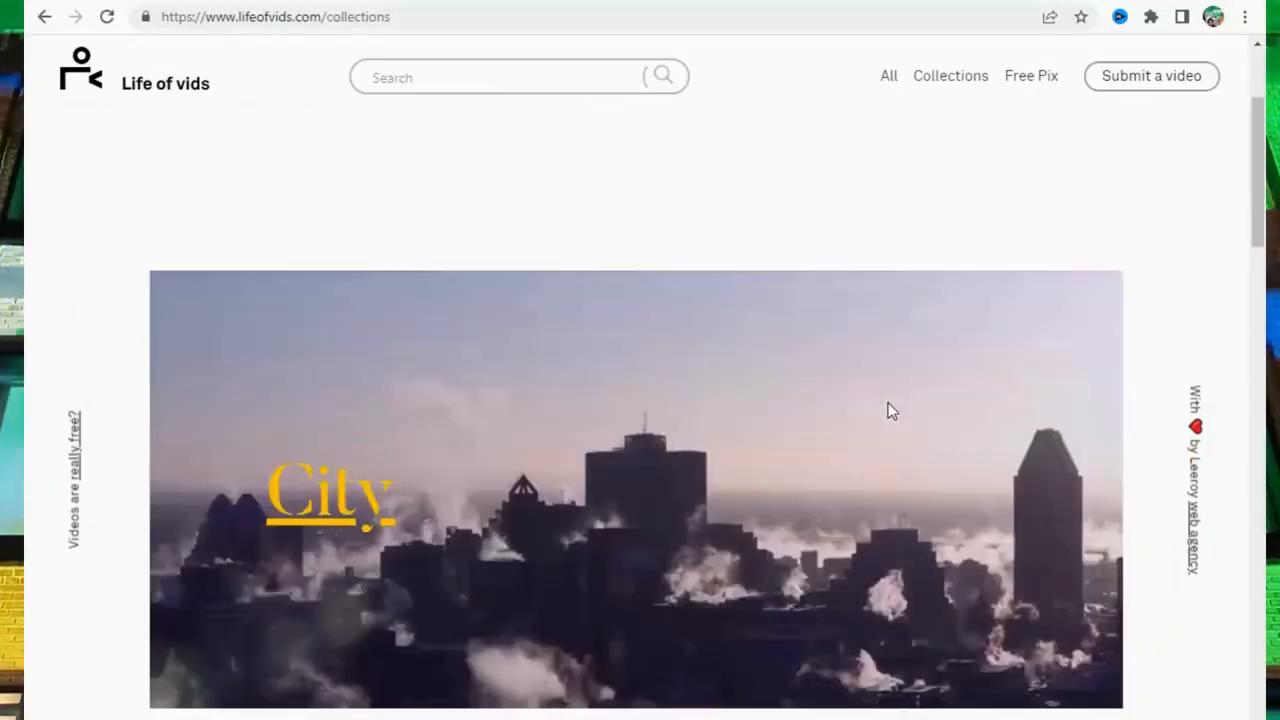
- Scroll the Mazwai homepage past the hero to the Free video clips grid and Load More
{"action": "scroll", "scroll_direction": "down", "scroll_amount": 3}
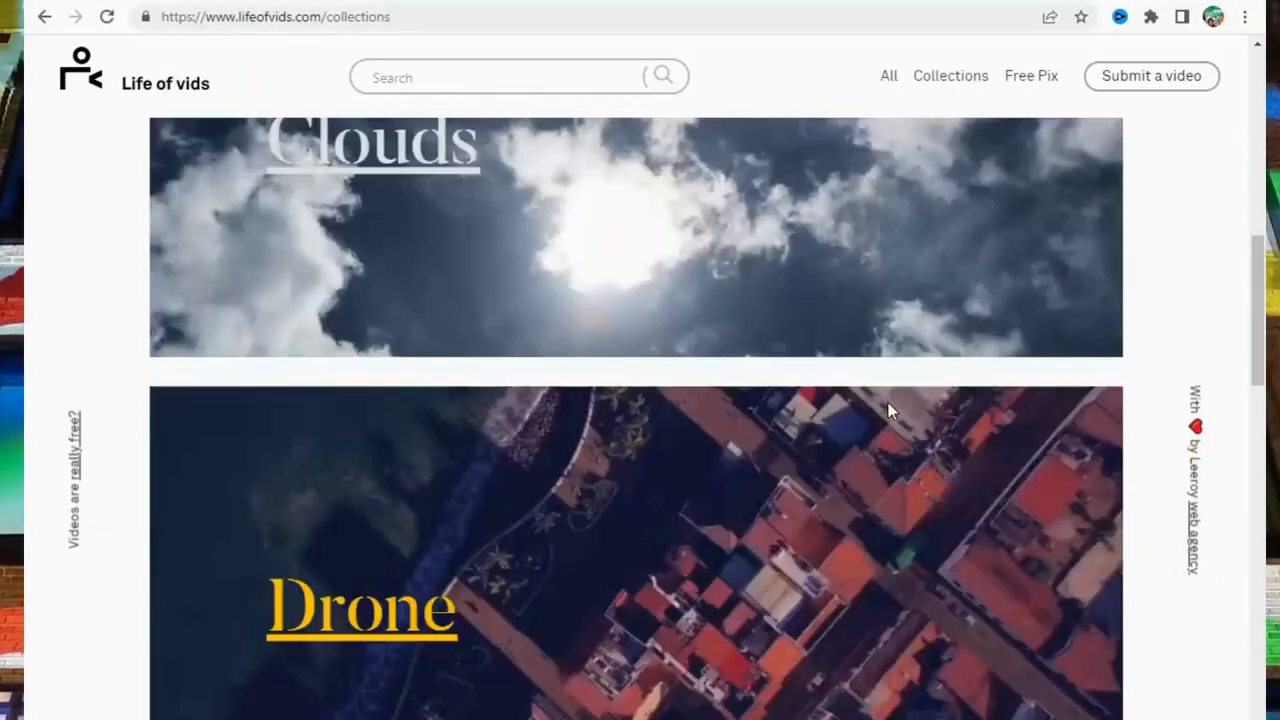
{"action": "scroll", "scroll_direction": "down", "scroll_amount": 3}
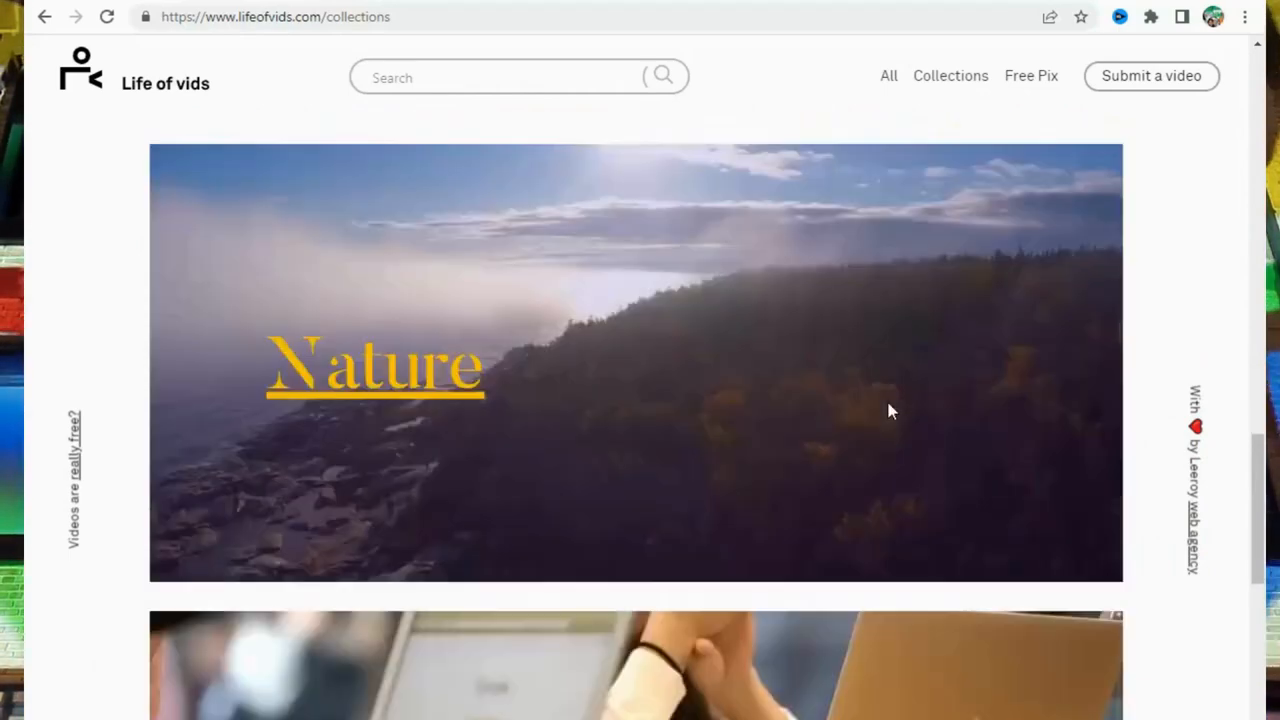
{"action": "scroll", "scroll_direction": "down", "scroll_amount": 3}
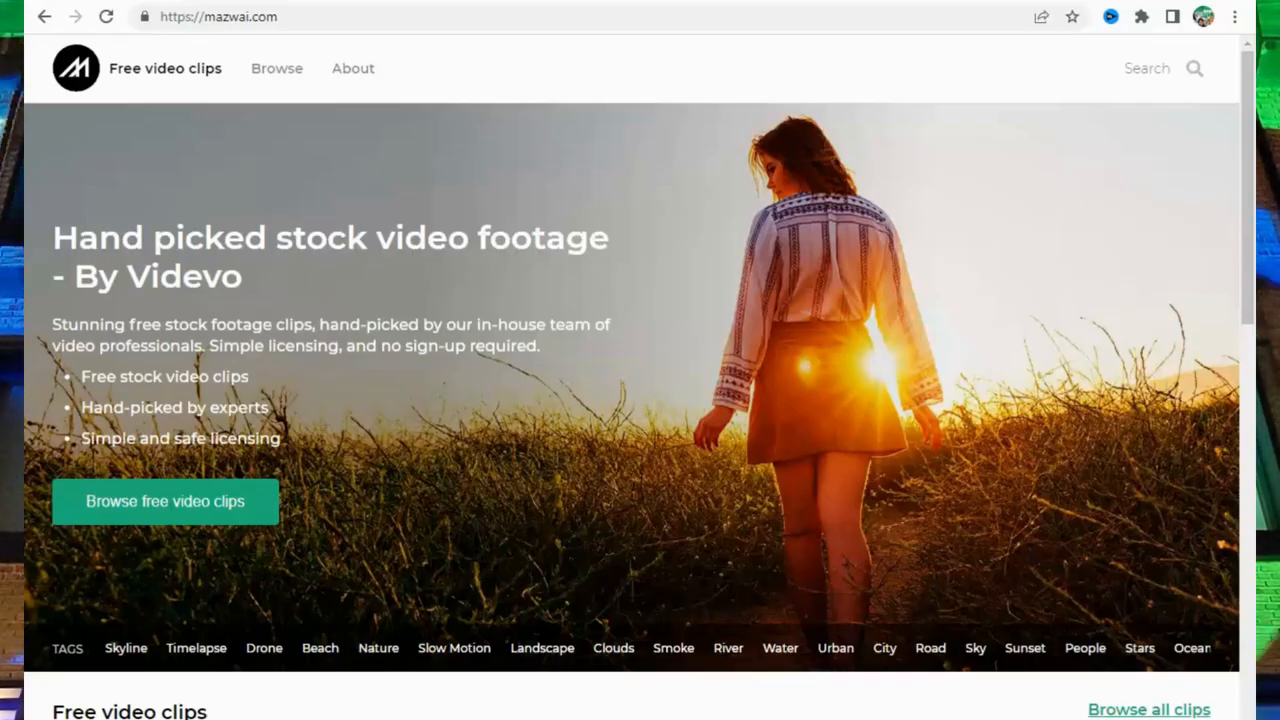
{"action": "scroll", "scroll_direction": "down", "scroll_amount": 3}
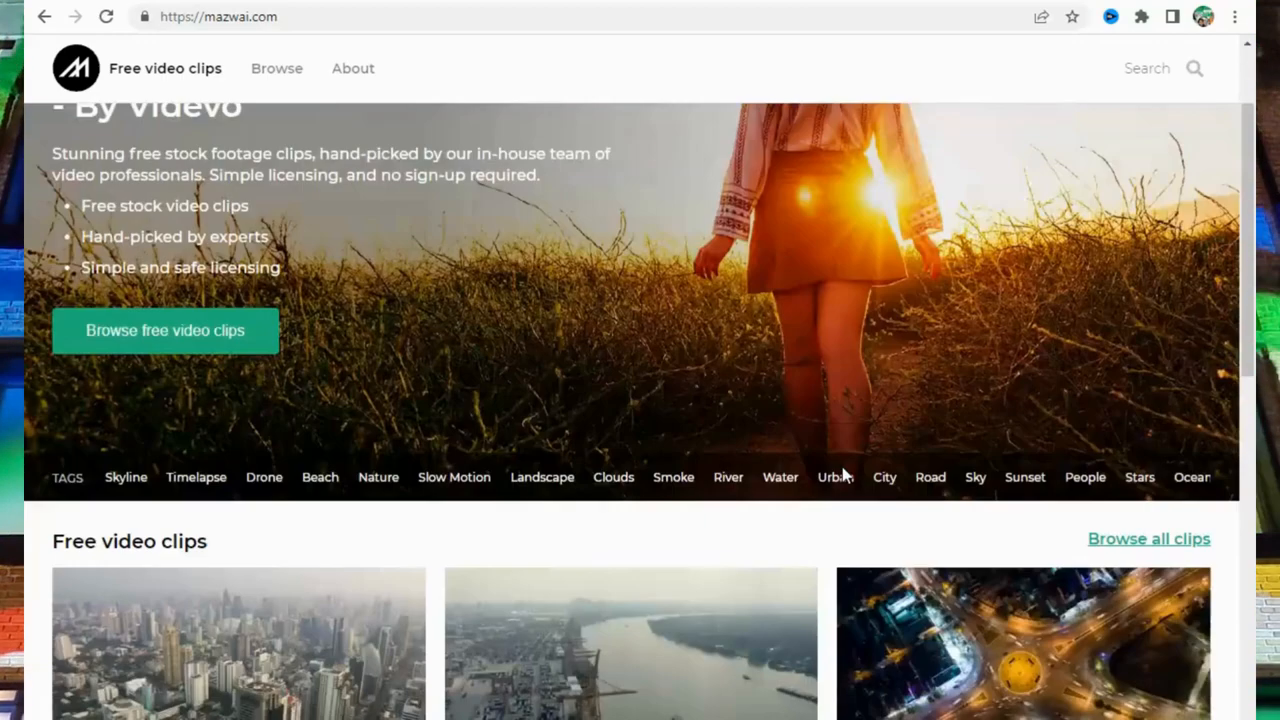
{"action": "scroll", "scroll_direction": "down", "scroll_amount": 3}
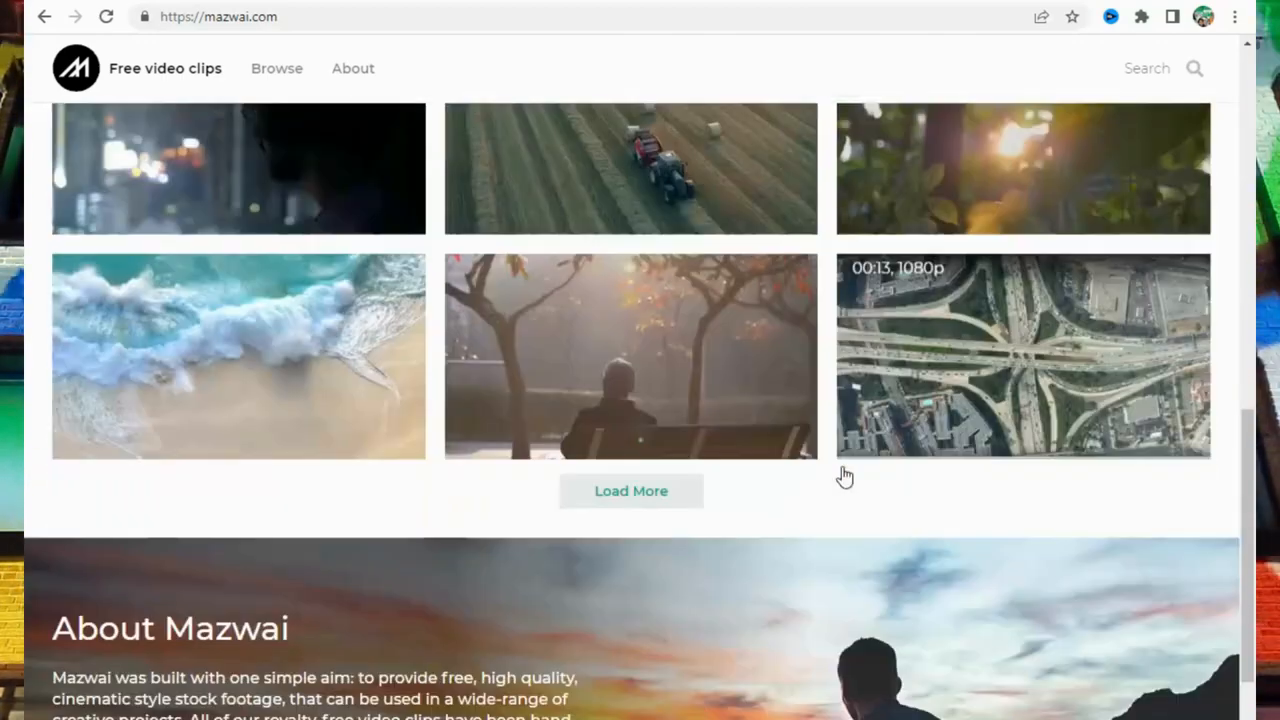
{"action": "scroll", "scroll_direction": "down", "scroll_amount": 3}
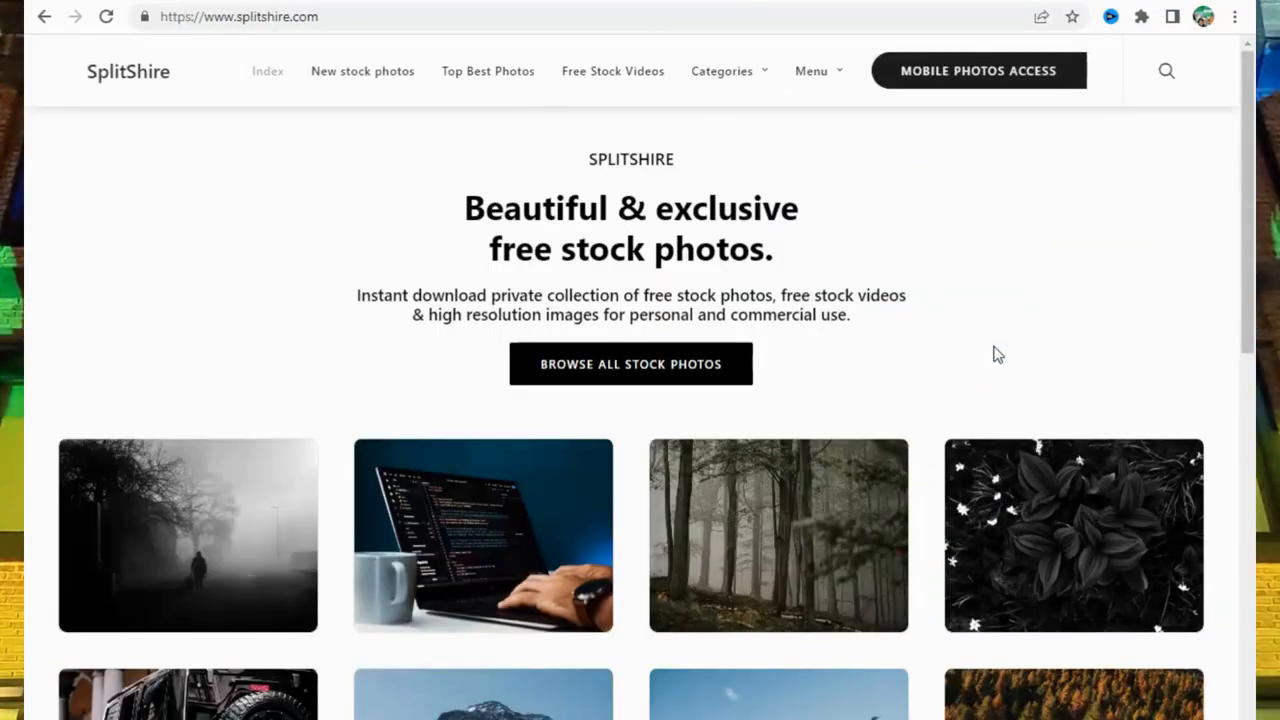
- Scroll SplitShire's homepage down to its license and free-use list
{"action": "scroll", "scroll_direction": "down", "scroll_amount": 3}
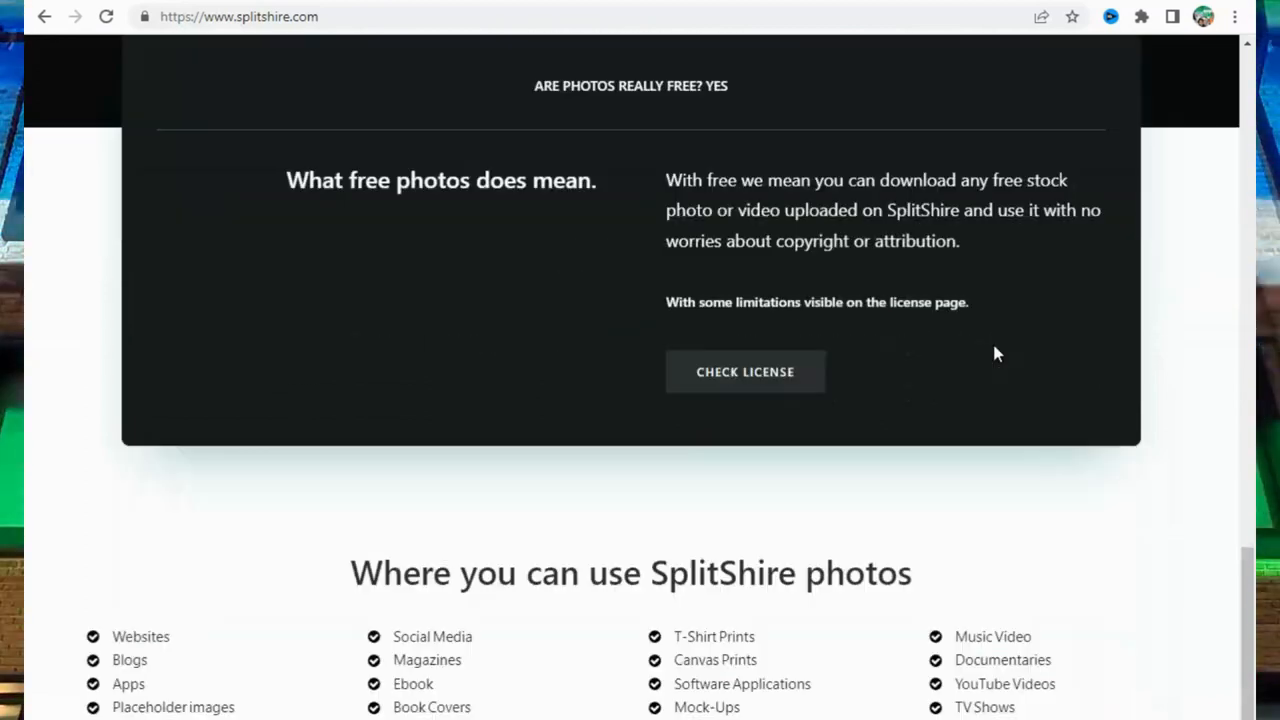
{"action": "scroll", "scroll_direction": "down", "scroll_amount": 3}
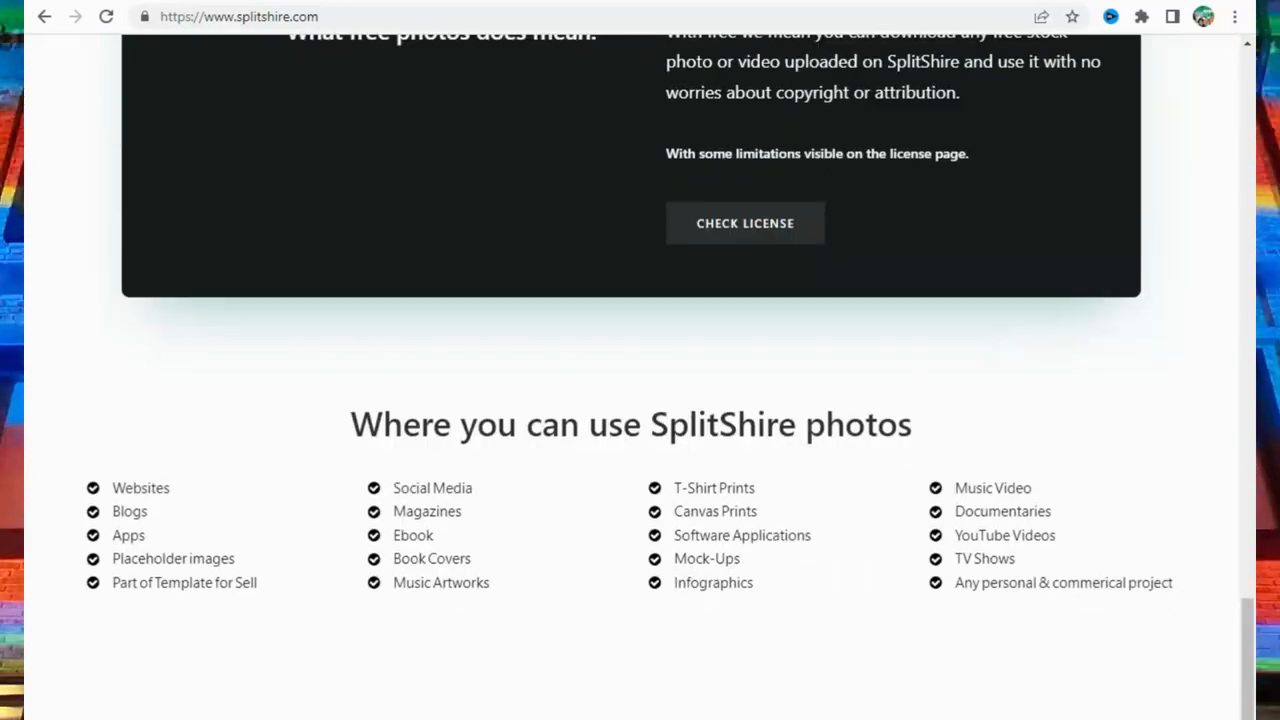
- Go to beachfrontbroll.com, scroll its blog post, then browse Motion Elements' stock footage page
{"action": "type", "text": "https://www.beachfrontbroll.com"}
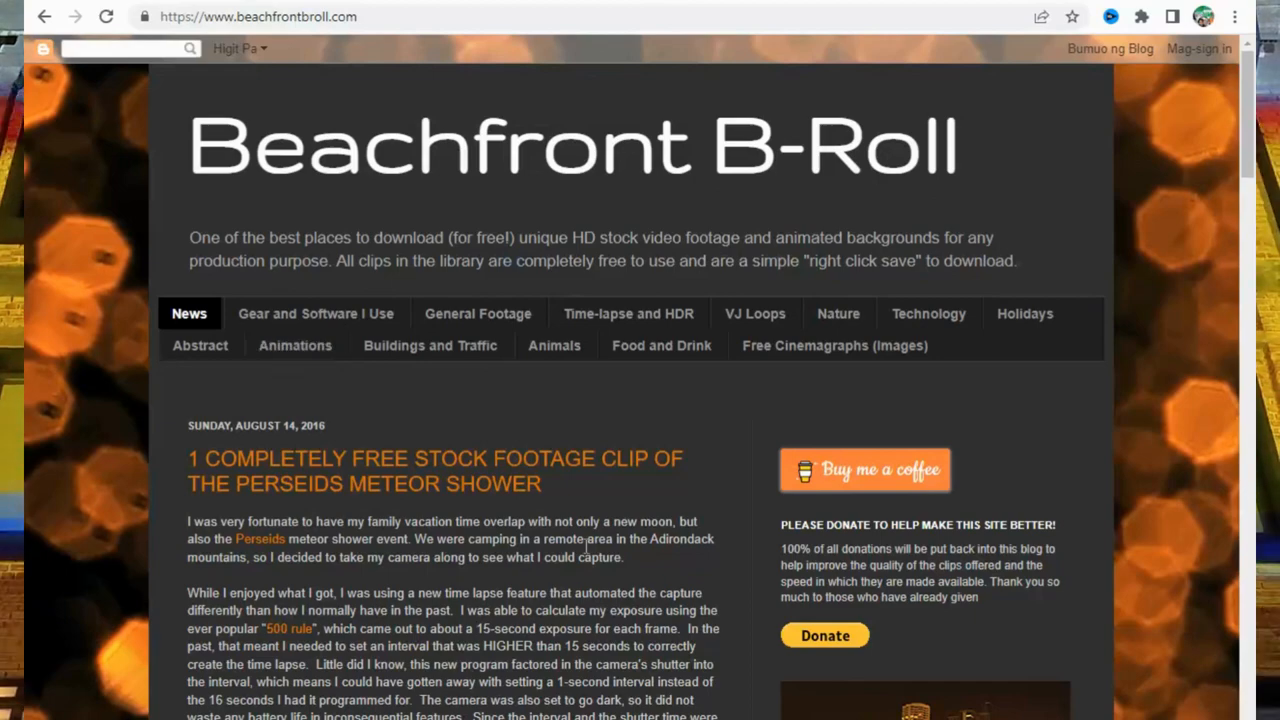
{"action": "scroll", "scroll_direction": "down", "scroll_amount": 3}
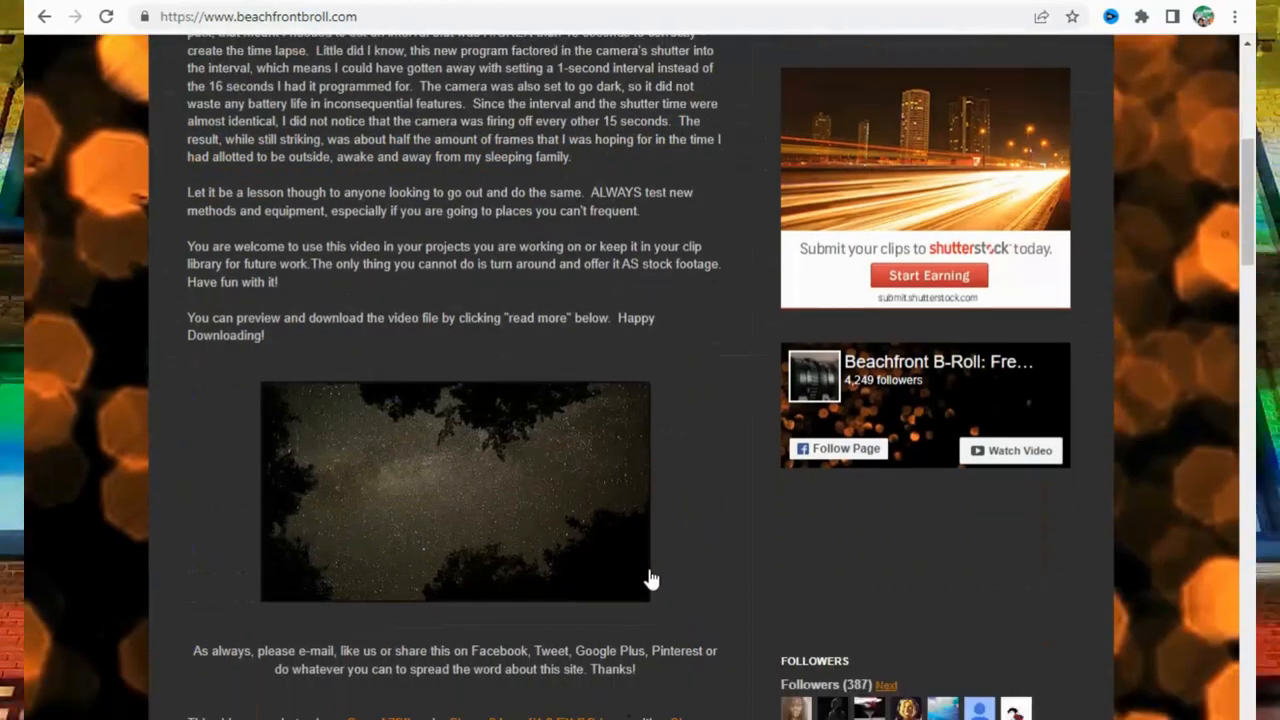
{"action": "scroll", "scroll_direction": "down", "scroll_amount": 3}
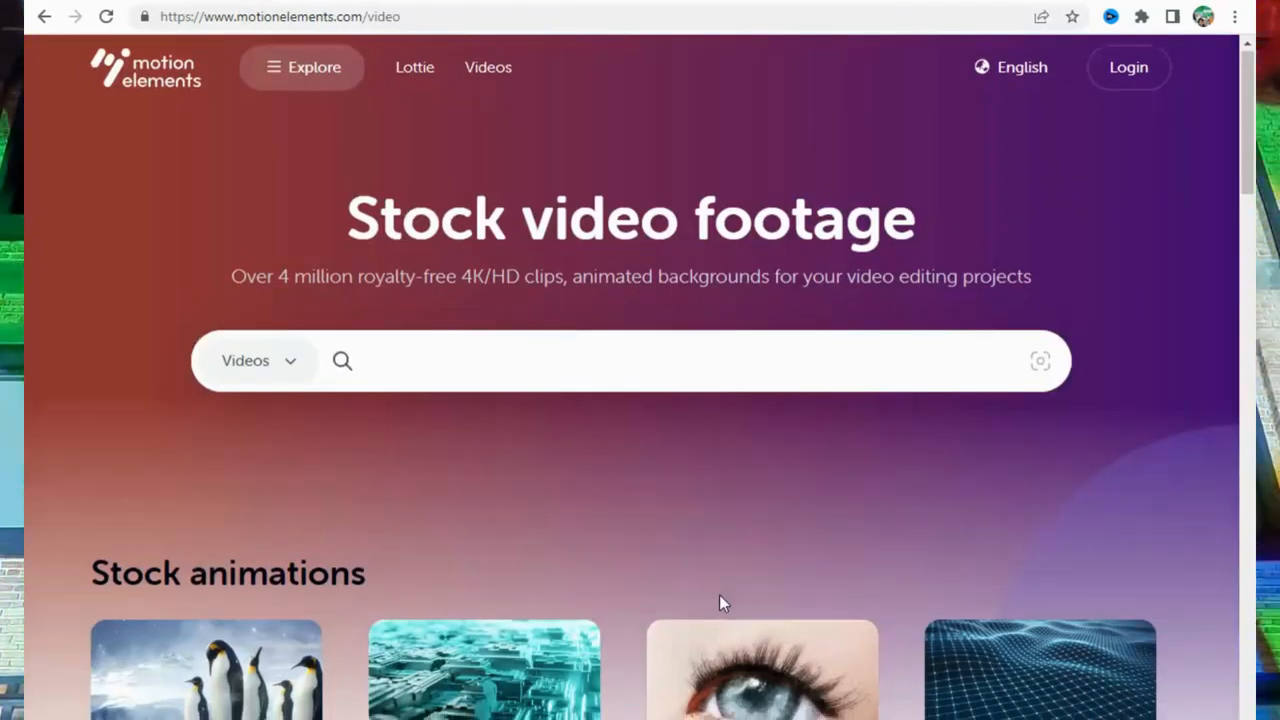
{"action": "scroll", "scroll_direction": "down", "scroll_amount": 3}
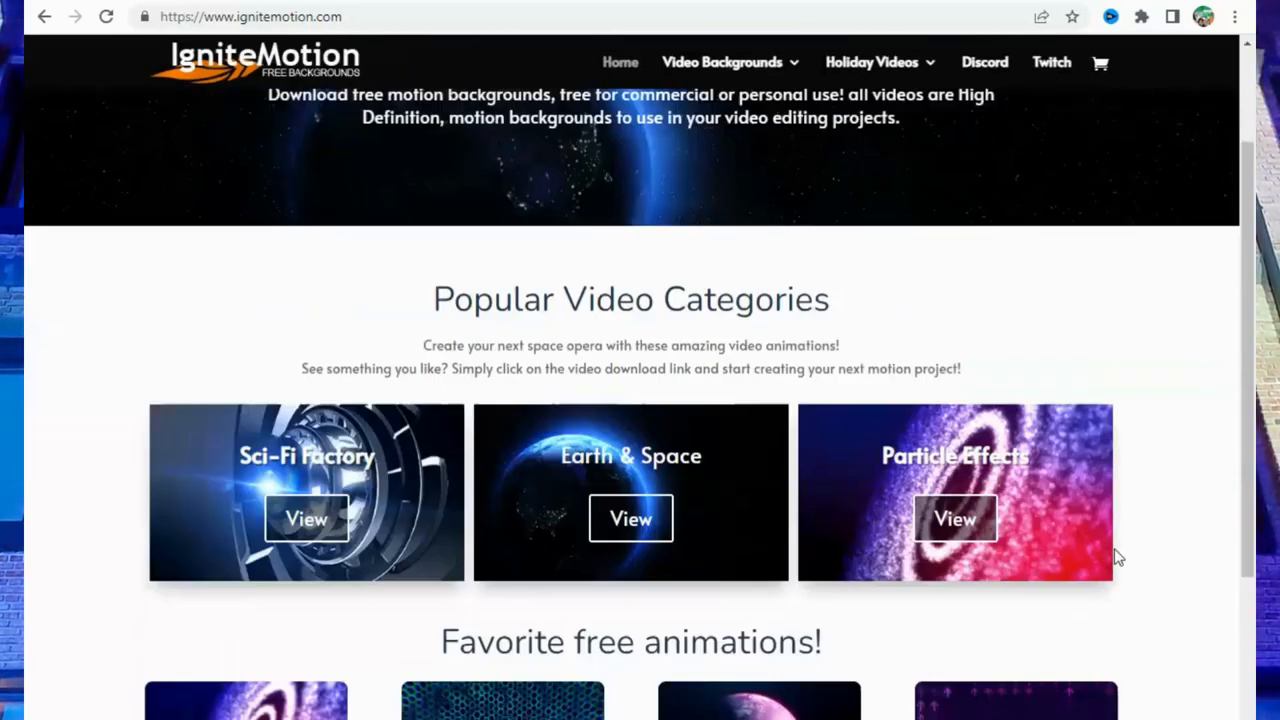
- Scroll IgniteMotion's video categories and FootageCrate's VFX and motion graphics collections
{"action": "scroll", "scroll_direction": "down", "scroll_amount": 3}
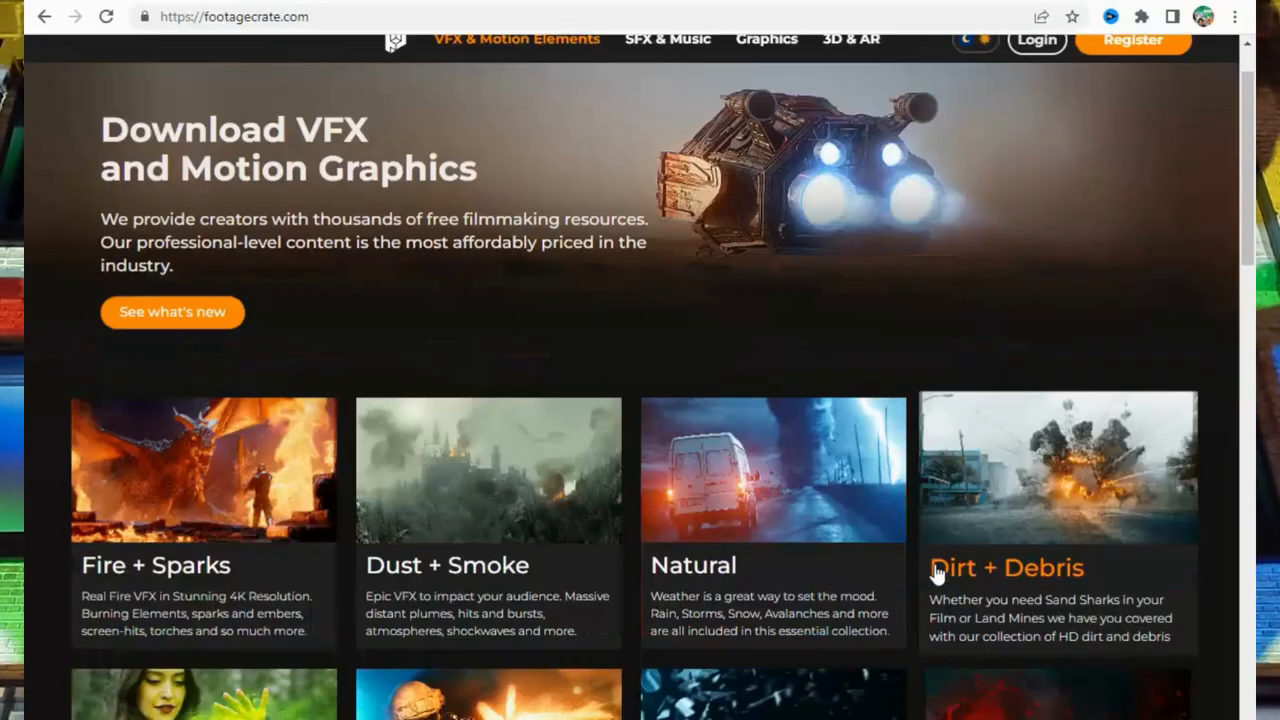
{"action": "scroll", "scroll_direction": "down", "scroll_amount": 3}
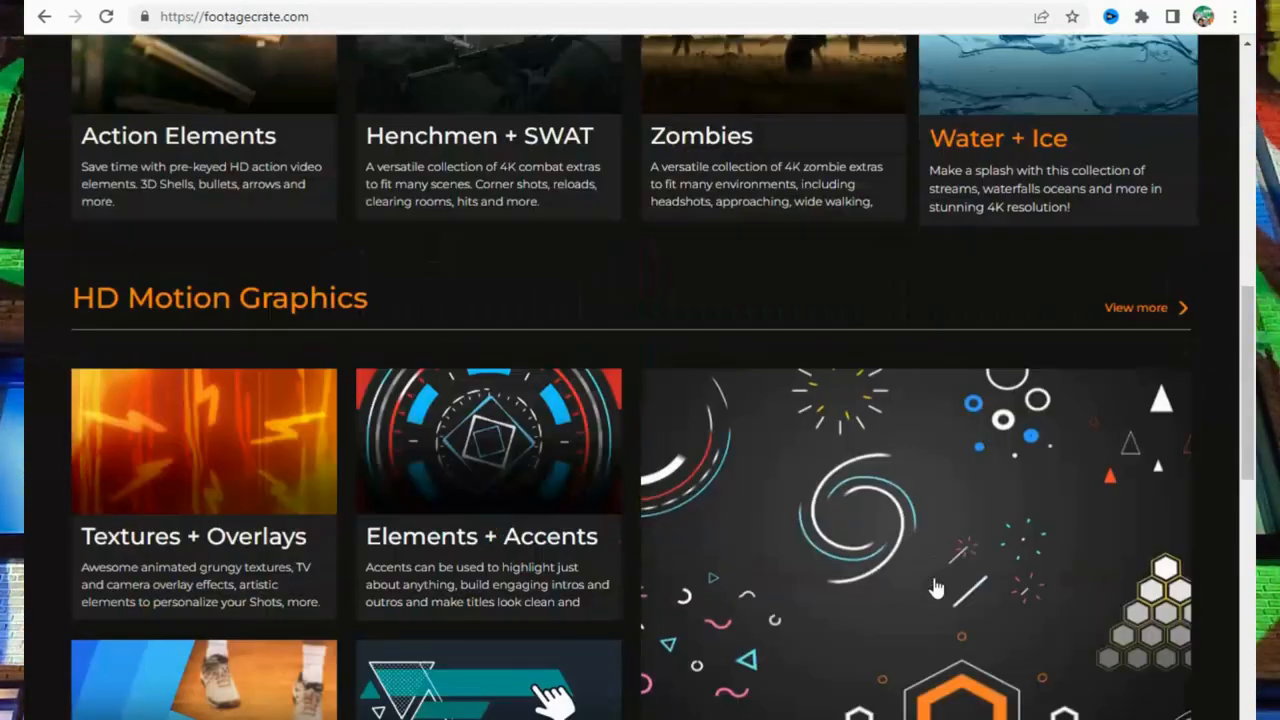
{"action": "scroll", "scroll_direction": "down", "scroll_amount": 3}
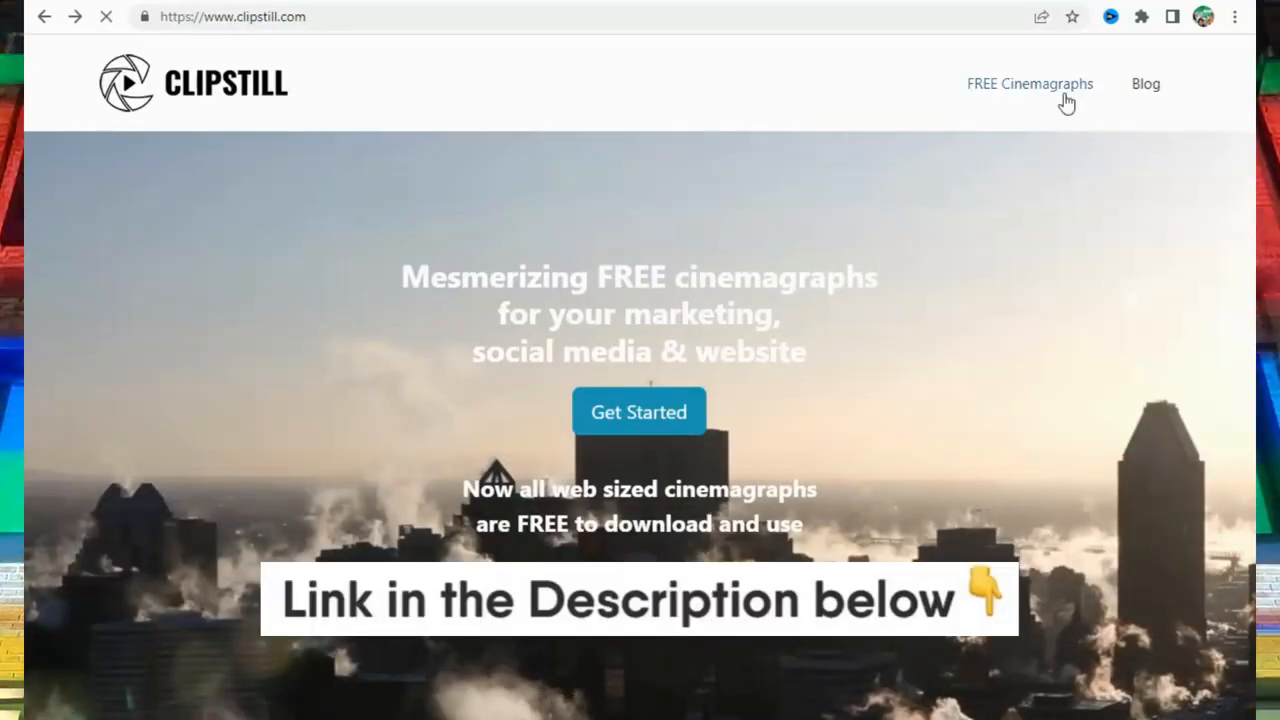
- View Clipstill's FREE Cinemagraphs gallery and scroll through it
{"action": "left_click", "coordinate": [1028, 84]}
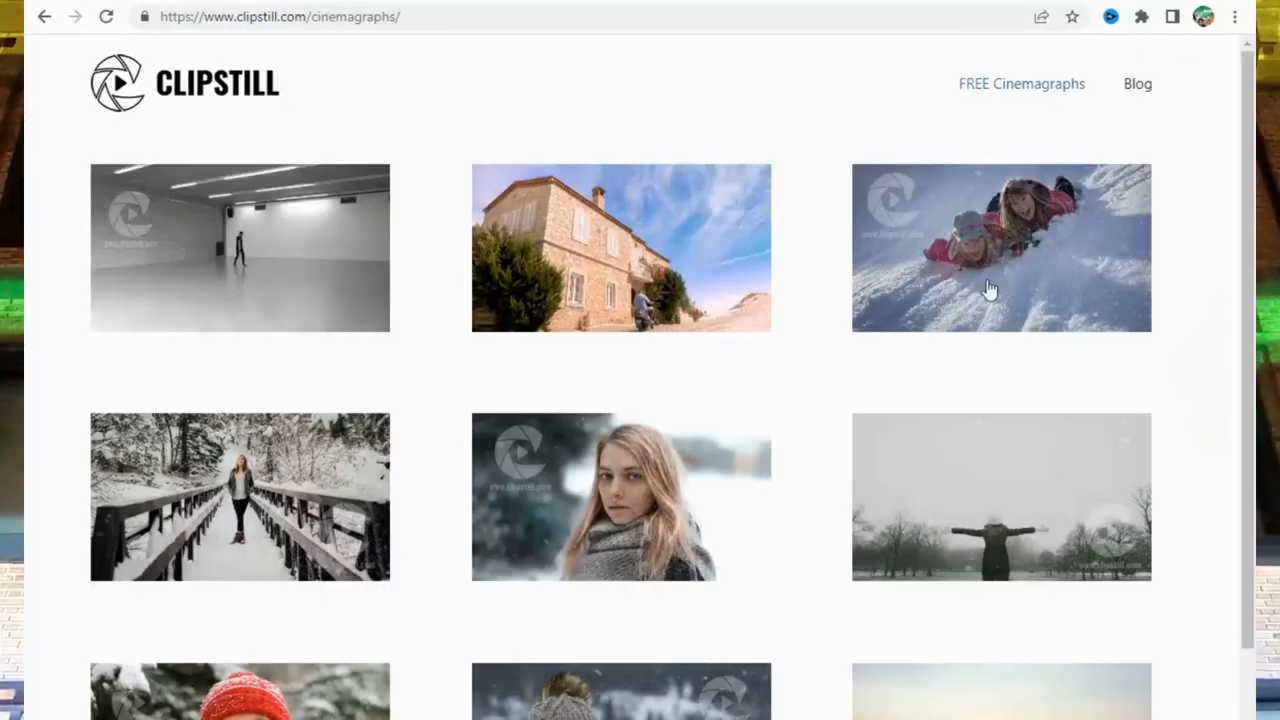
{"action": "scroll", "scroll_direction": "down", "scroll_amount": 3}
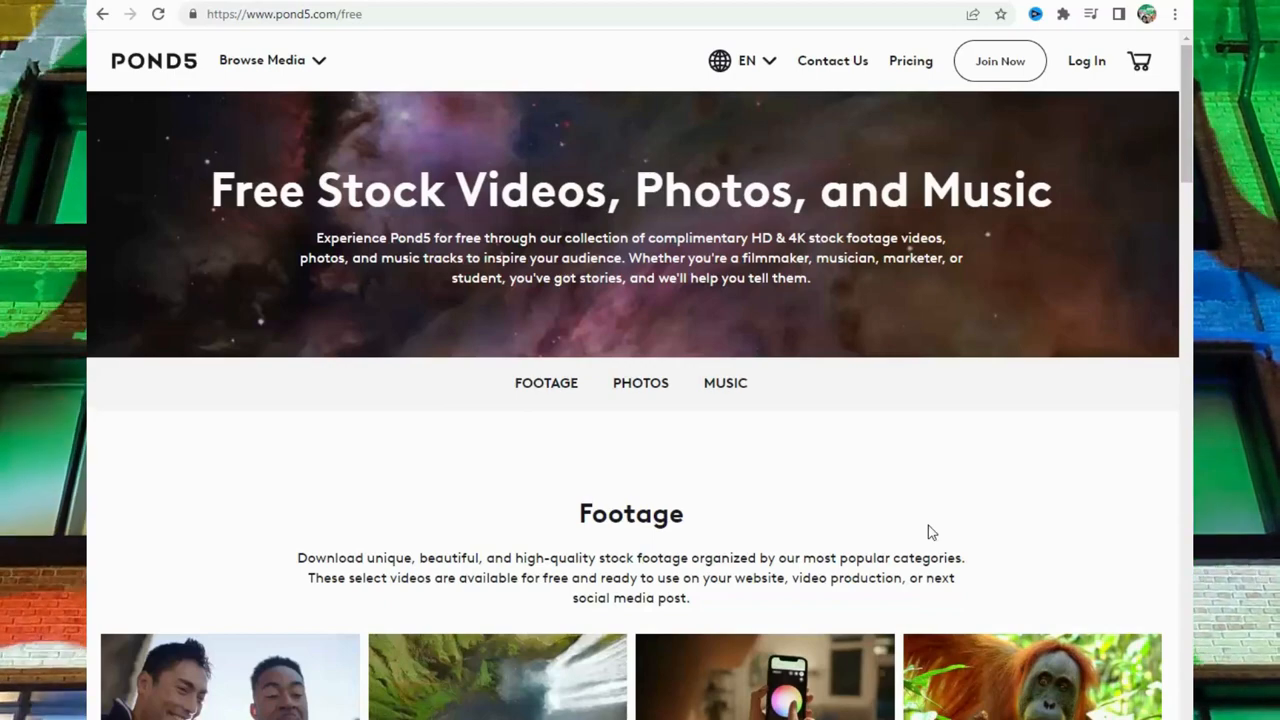
- Scroll Pond5's free footage page down to the Free Clip of the Week
{"action": "scroll", "scroll_direction": "down", "scroll_amount": 3}
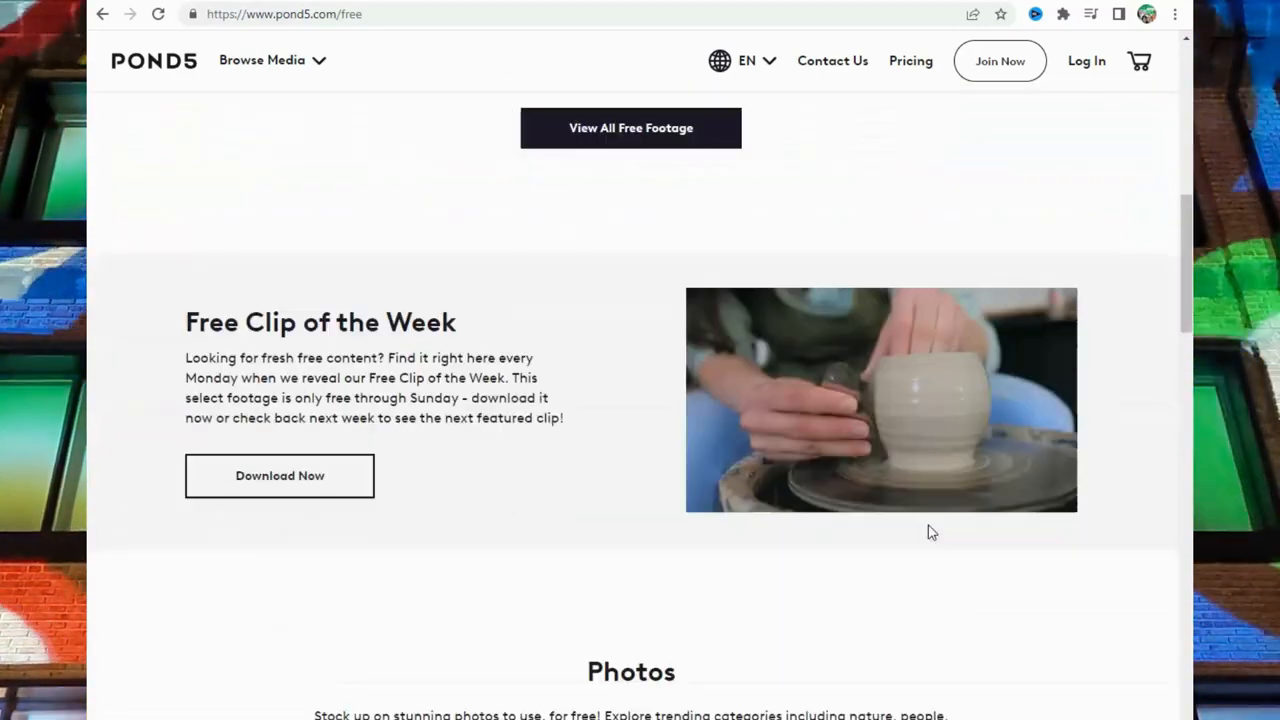
{"action": "scroll", "scroll_direction": "down", "scroll_amount": 3}
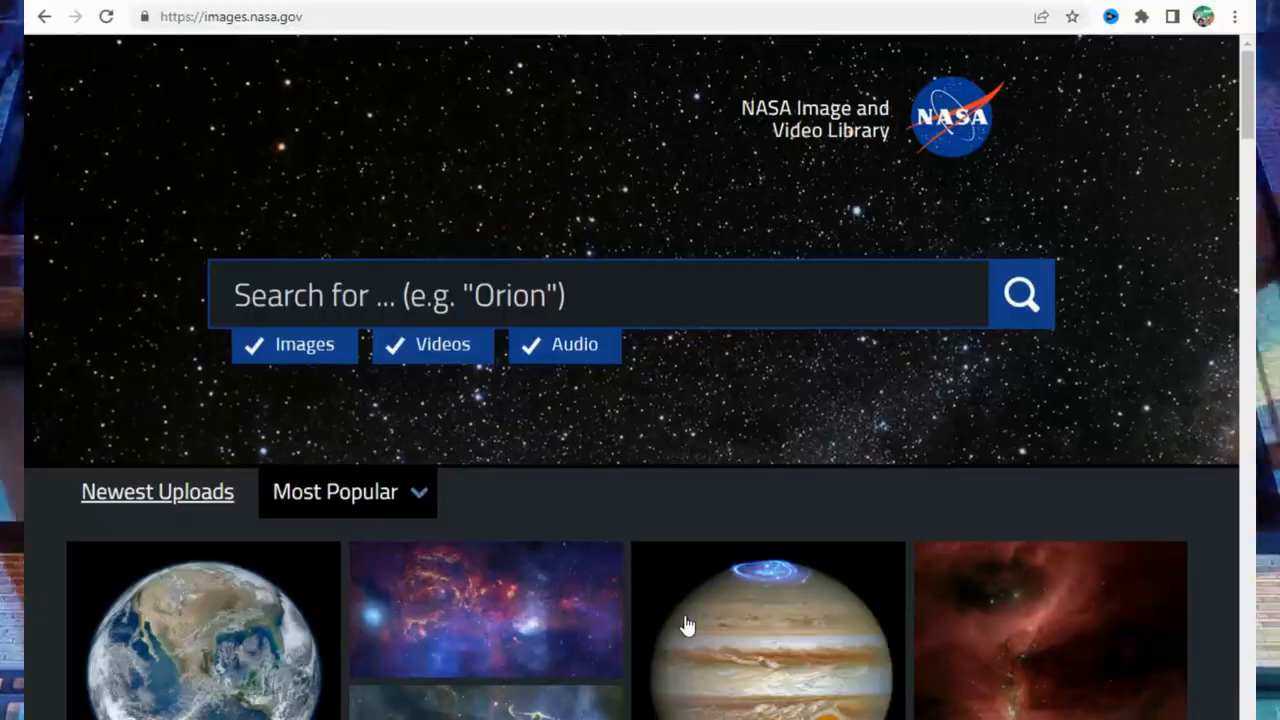
- Browse the NASA Image and Video Library's Most Popular and Newest Uploads
{"action": "scroll", "scroll_direction": "down", "scroll_amount": 3}
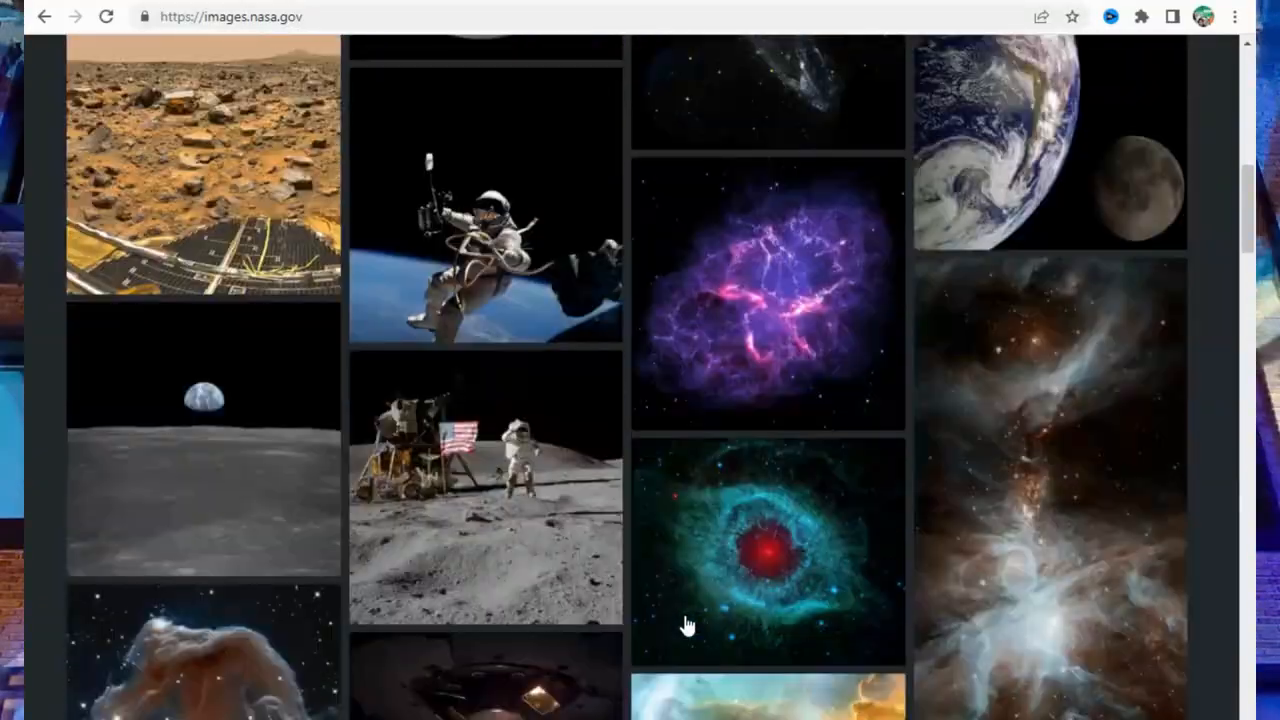
{"action": "scroll", "scroll_direction": "up", "scroll_amount": 3}
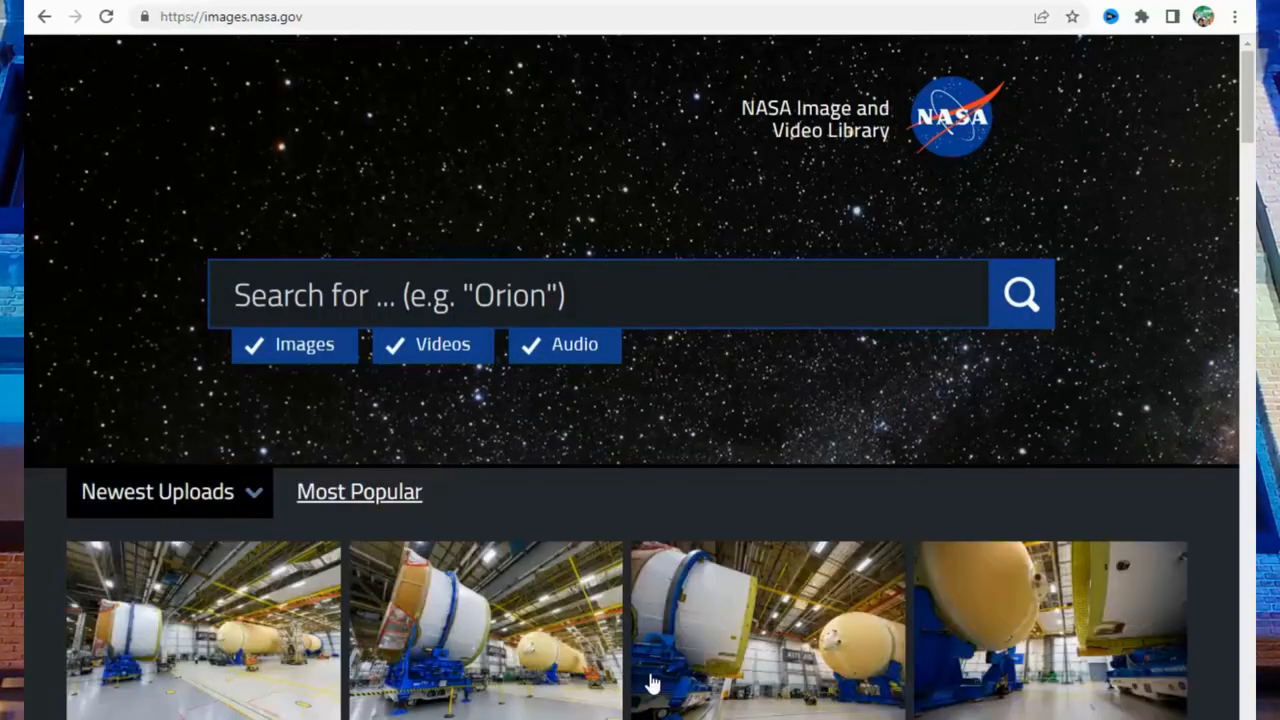
{"action": "scroll", "scroll_direction": "down", "scroll_amount": 3}
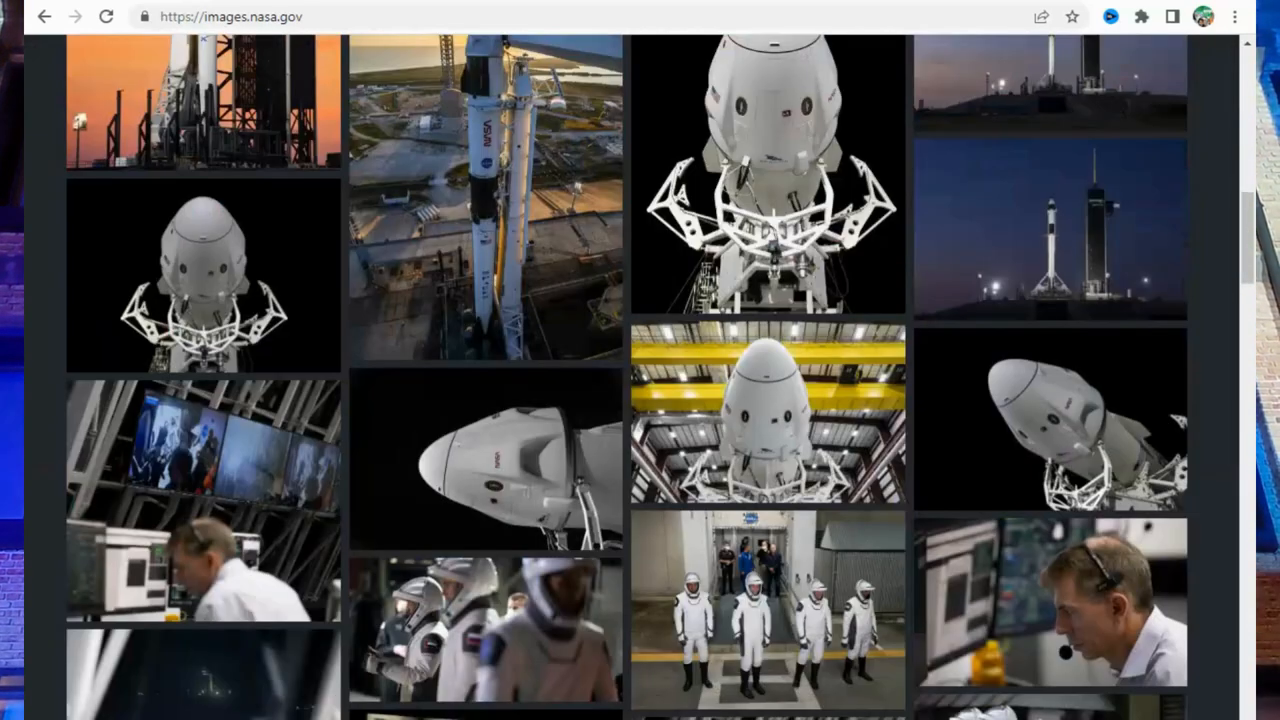